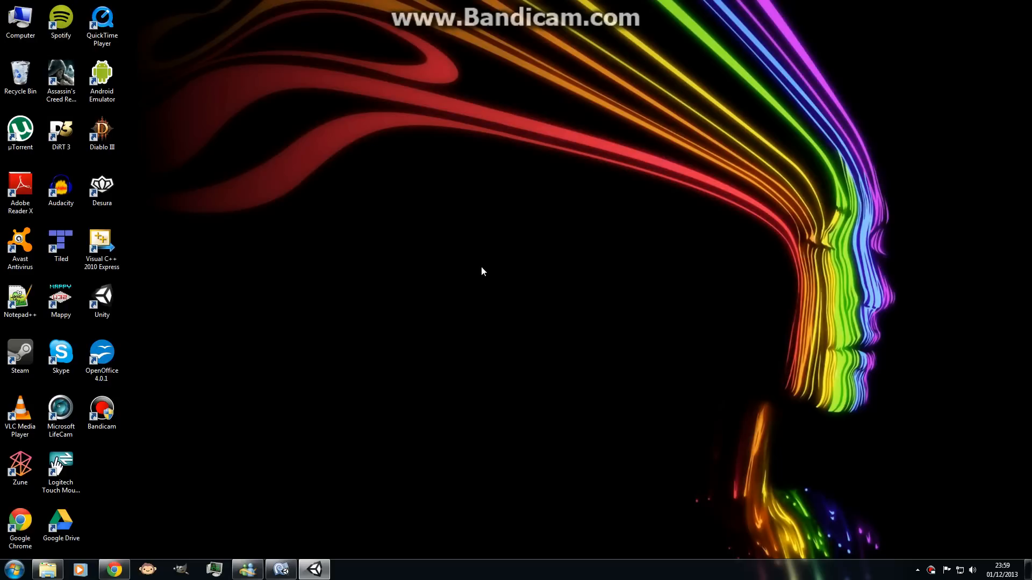
mouse_move(486, 267)
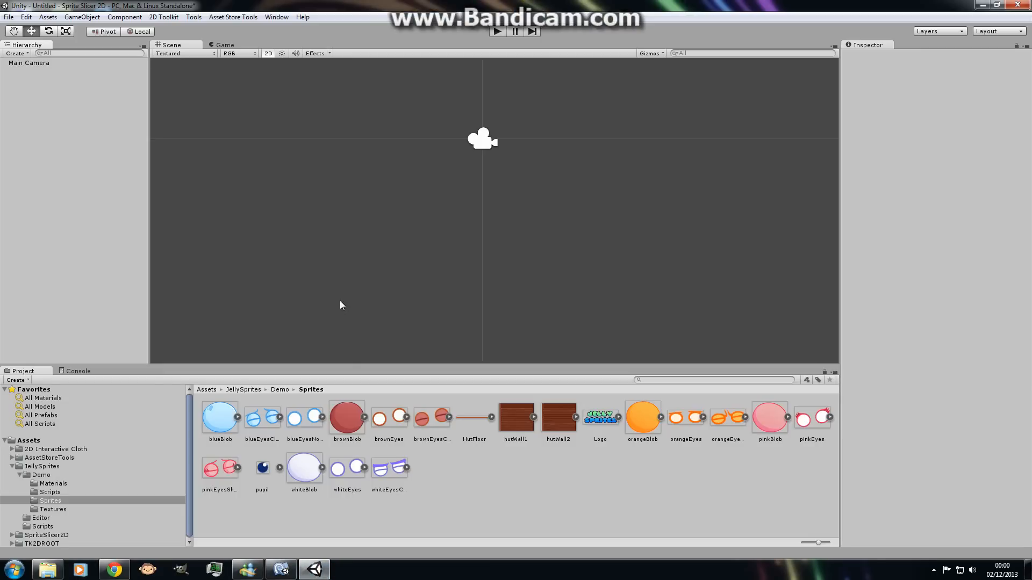
mouse_move(81, 17)
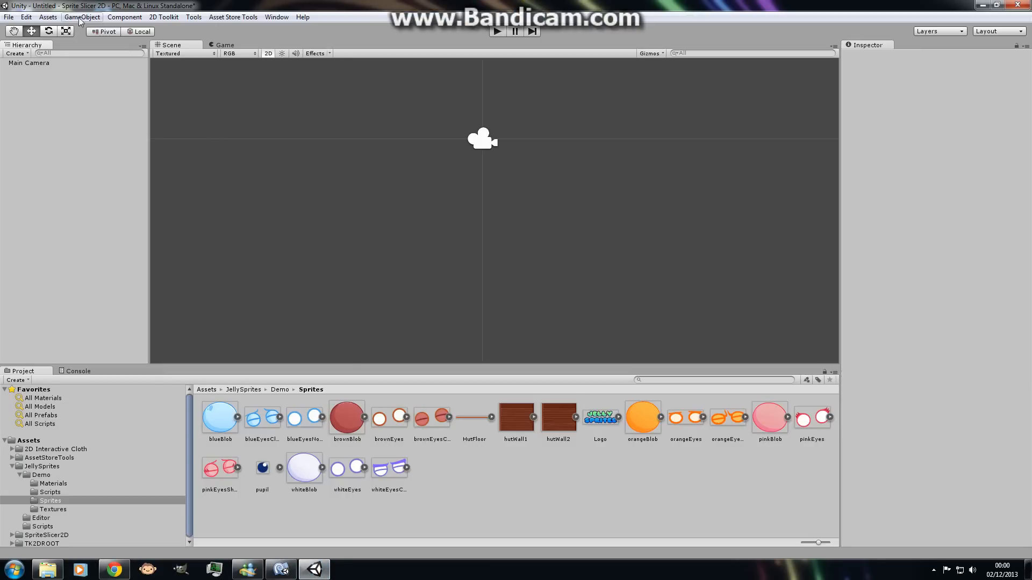
Step: Create a Unity Jelly Sprite object named JellySprite from the GameObject menu
left_click(82, 17)
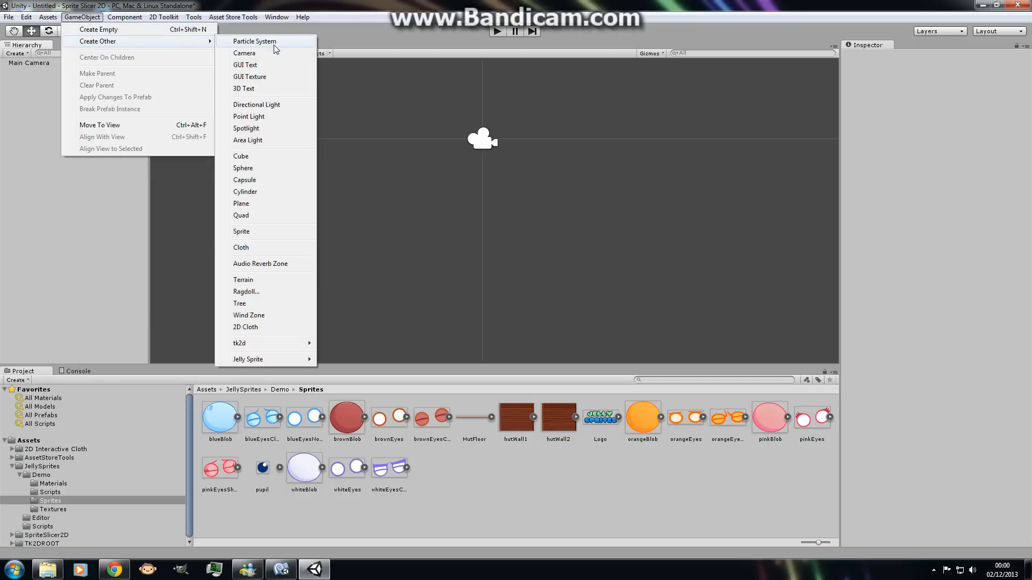
mouse_move(249, 359)
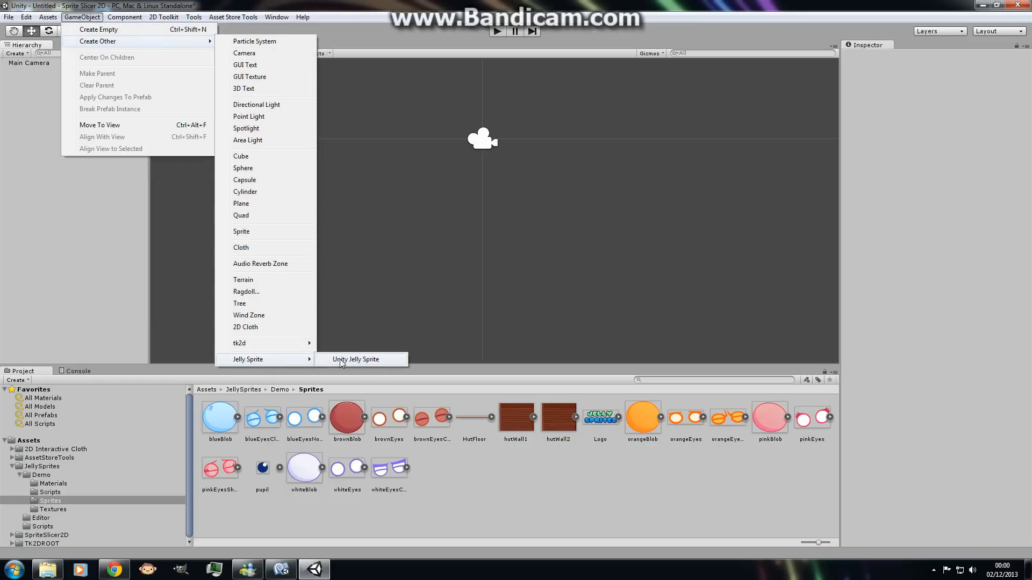
left_click(355, 360)
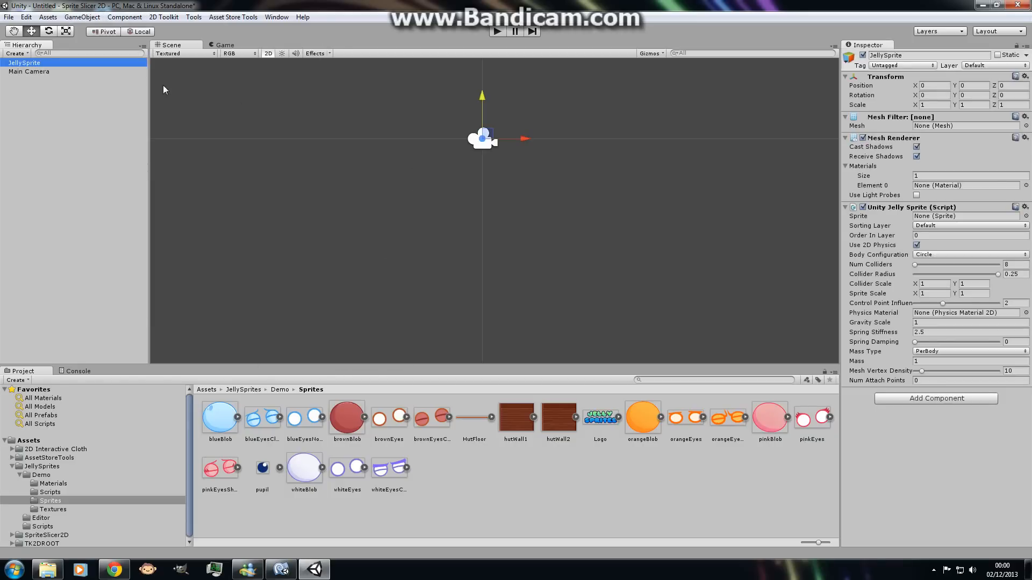
mouse_move(433, 138)
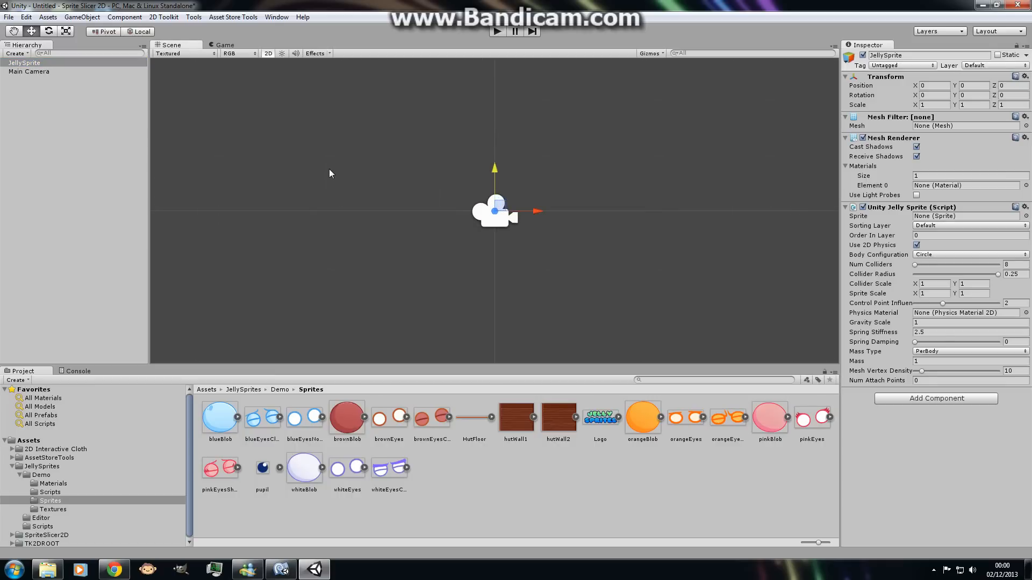
mouse_move(586, 223)
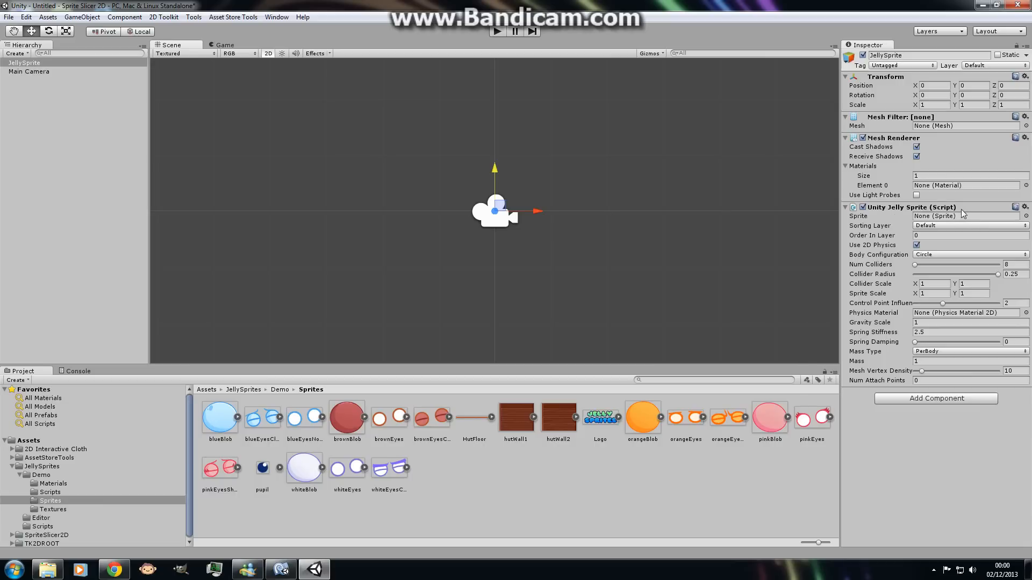
Step: Put the blueBlob sprite in the Unity Jelly Sprite component's Sprite field
left_click(220, 418)
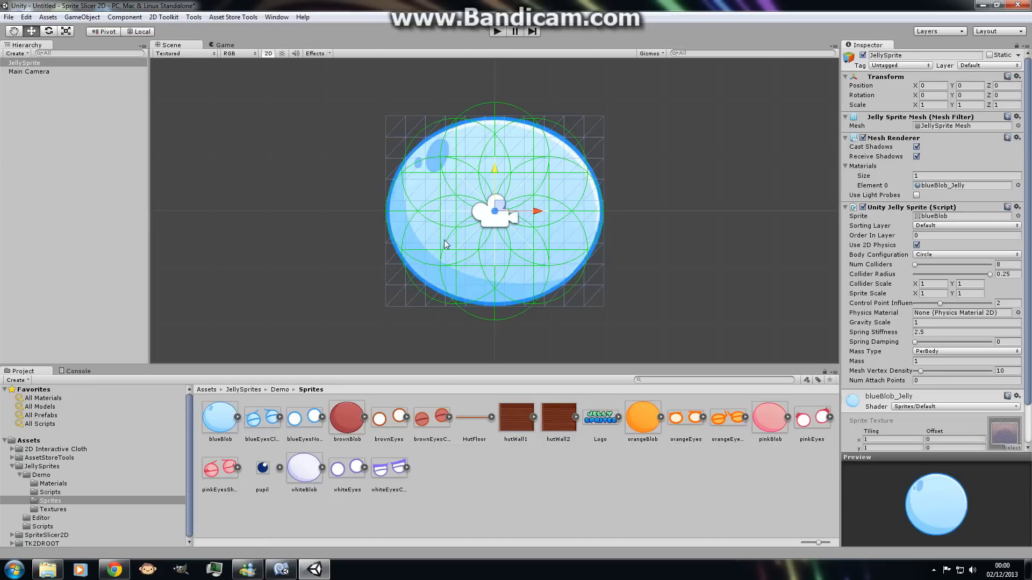
scroll("down", 3)
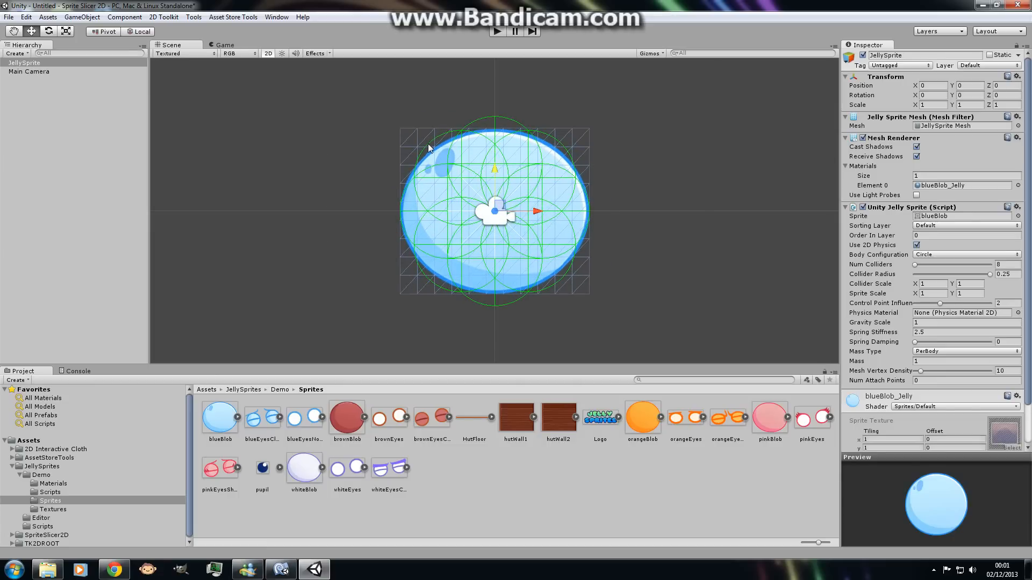
mouse_move(394, 134)
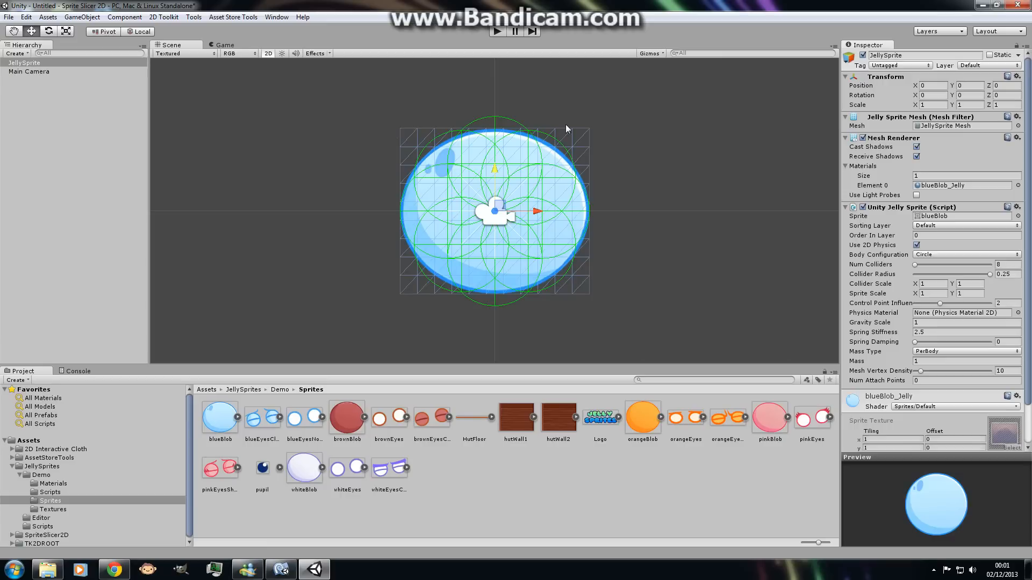
mouse_move(777, 223)
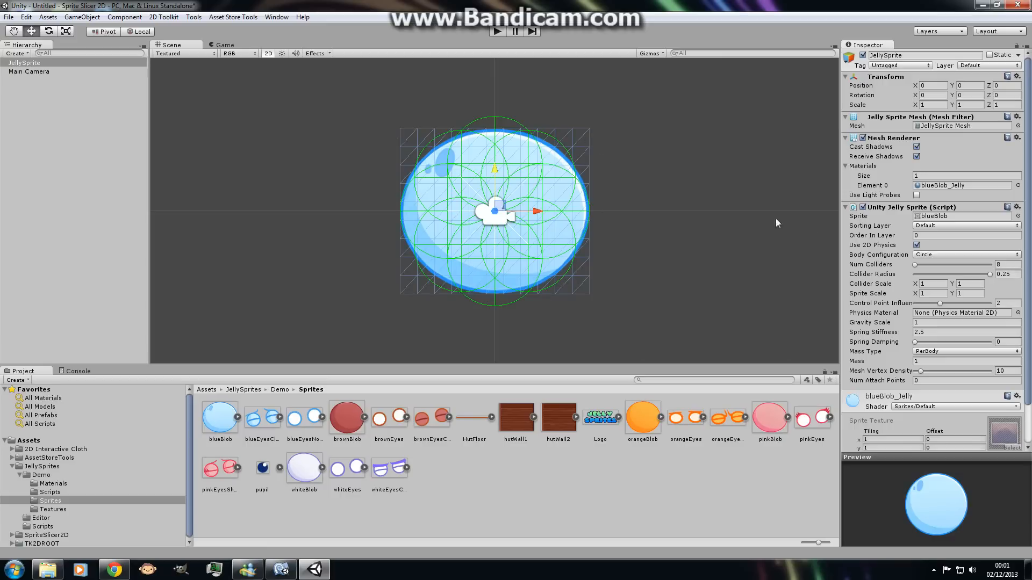
Step: Untick Mesh Renderer so only the jelly's colliders and springs show
left_click(856, 137)
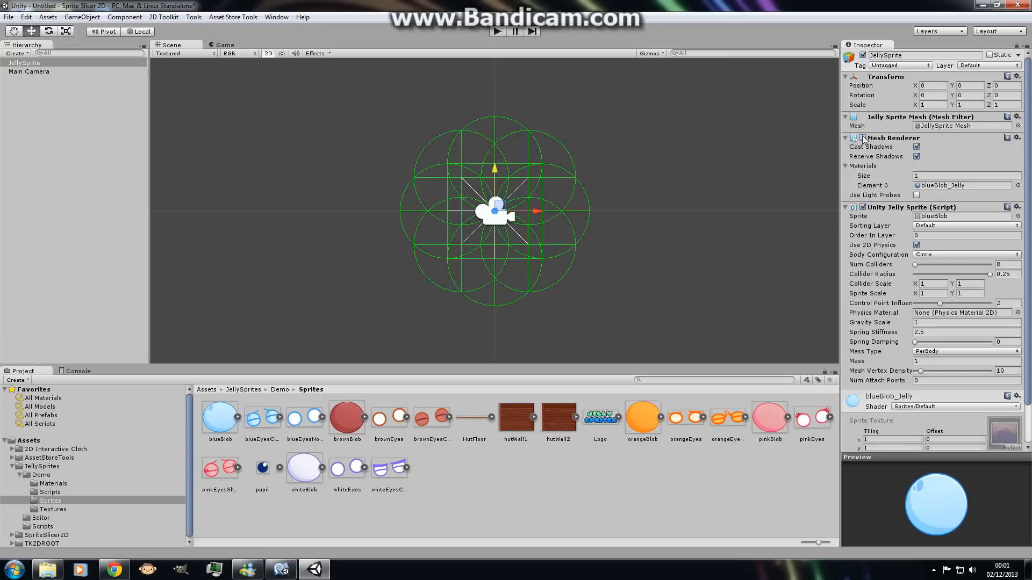
left_click(855, 138)
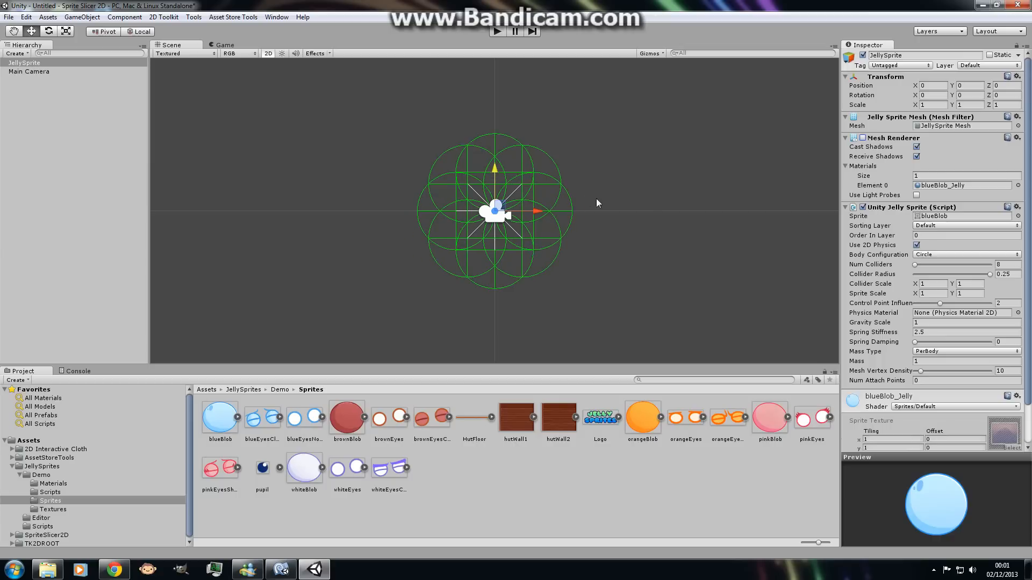
mouse_move(769, 249)
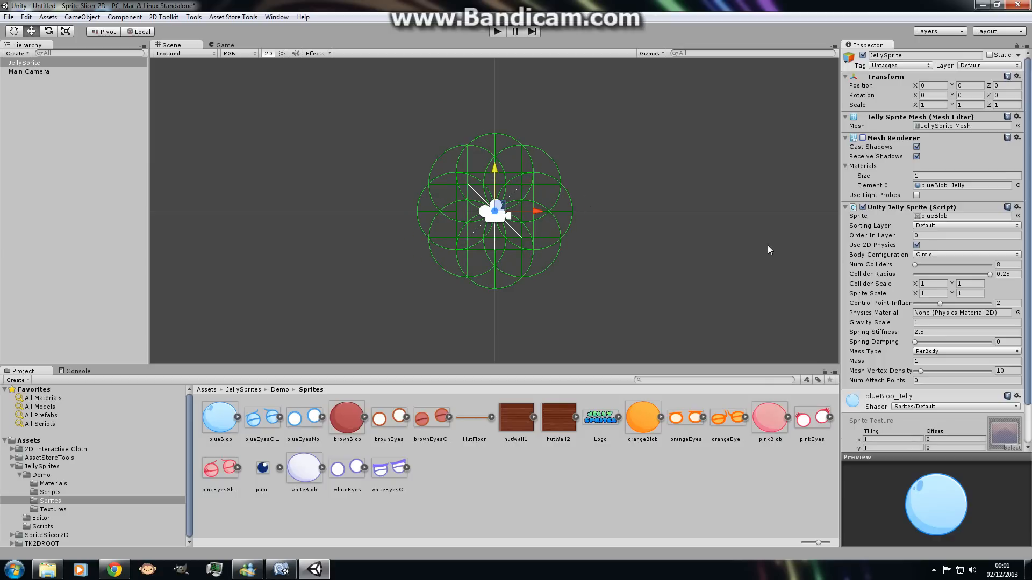
mouse_move(667, 252)
type("0.109")
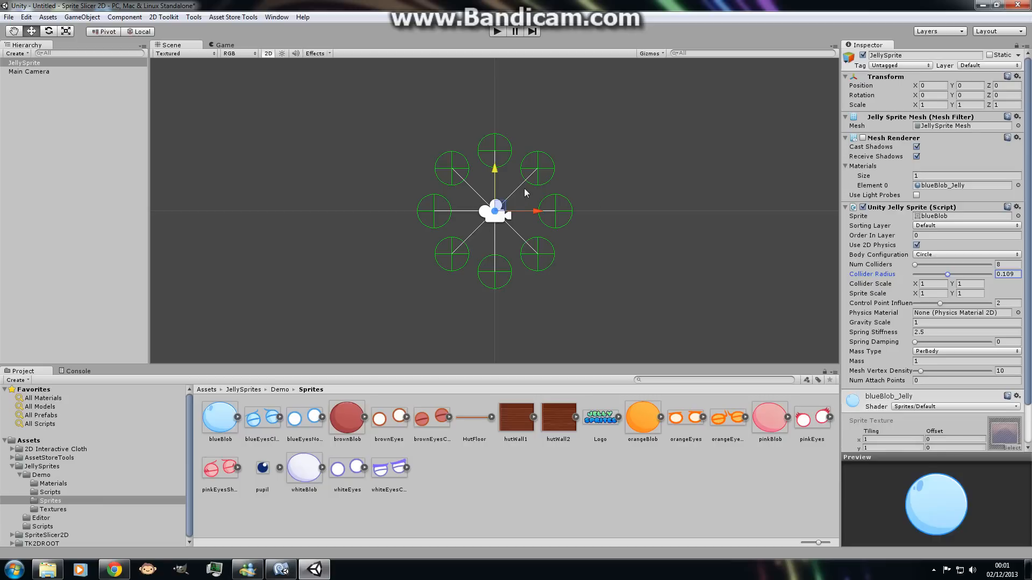
mouse_move(500, 187)
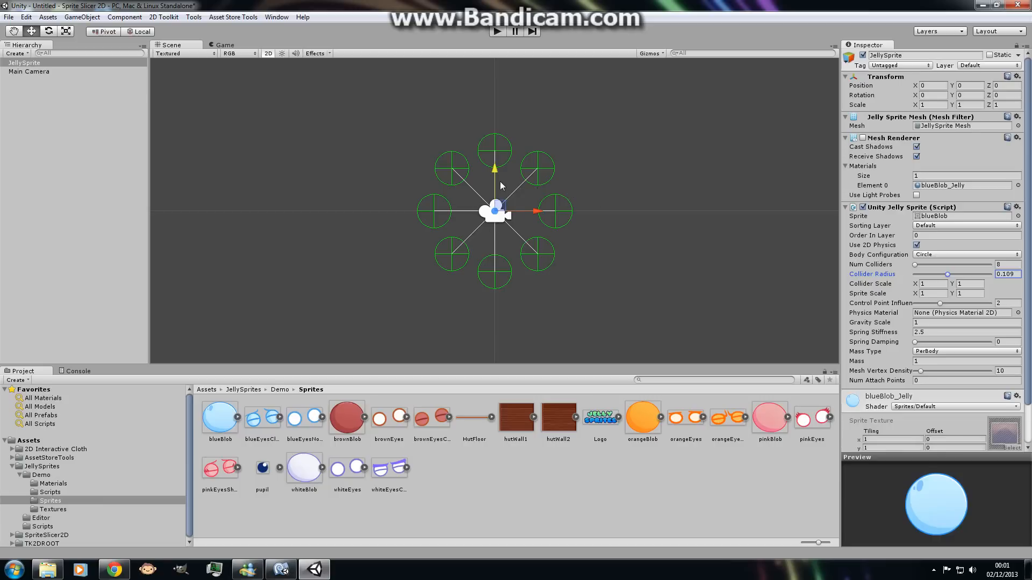
mouse_move(439, 203)
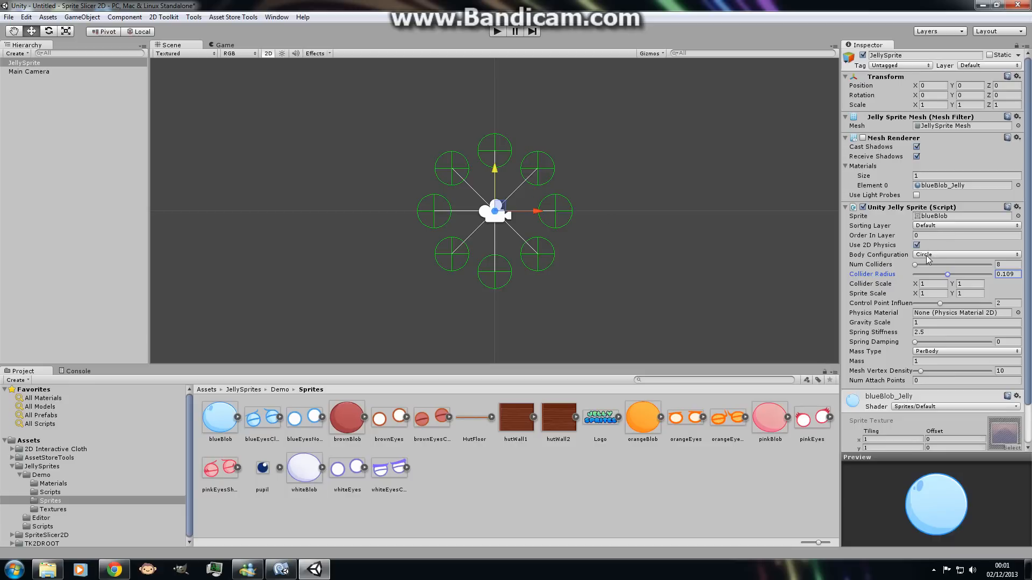
Step: Try the Rectangle, Triangle, Grid and Circle body configurations, settling on Grid
left_click(965, 255)
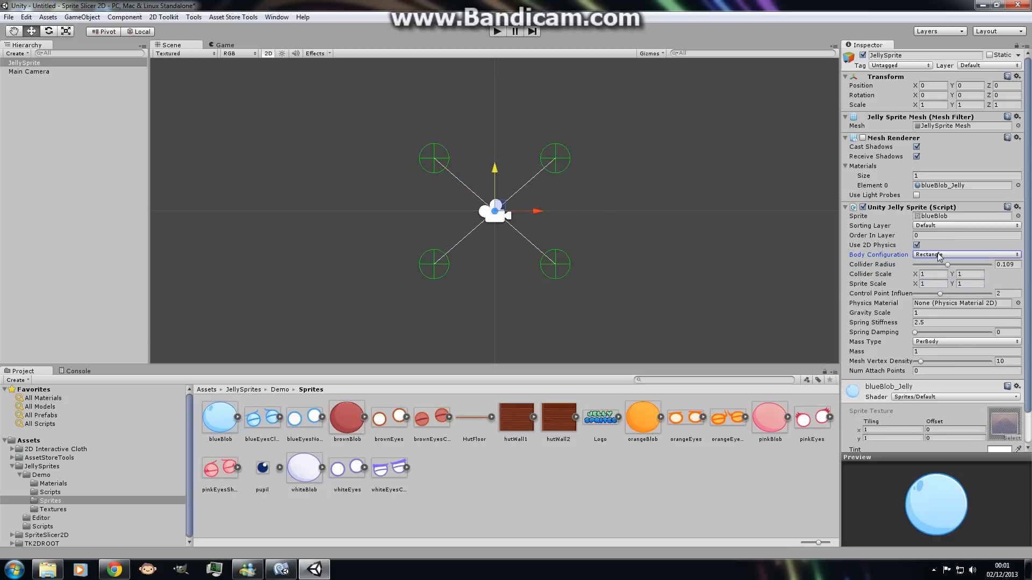
left_click(965, 254)
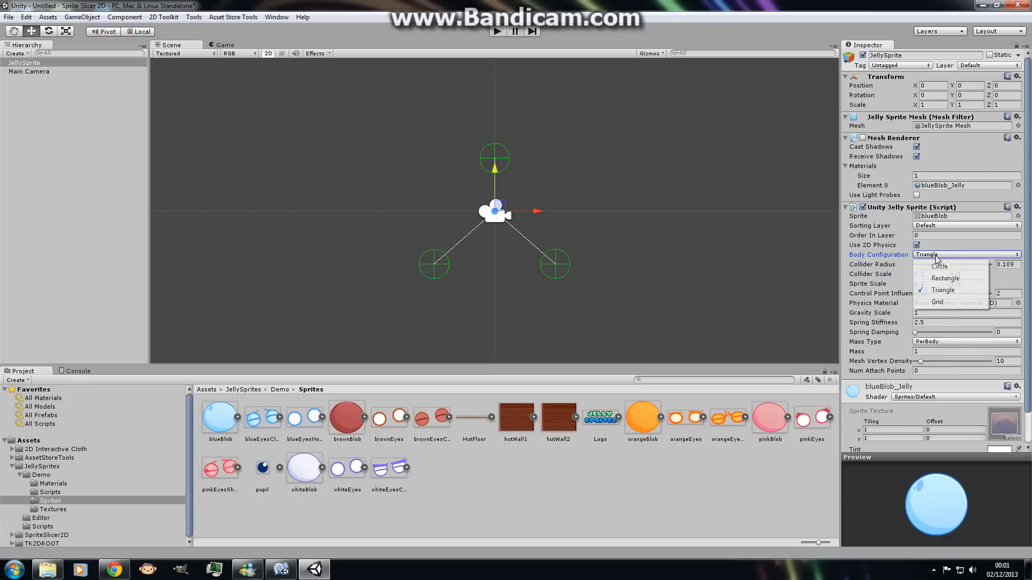
left_click(938, 302)
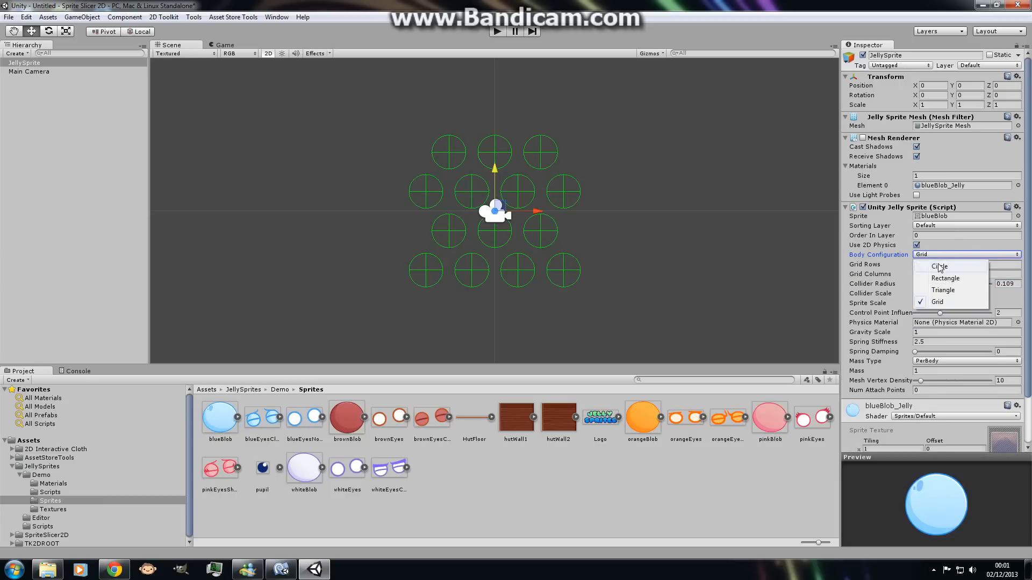
left_click(938, 267)
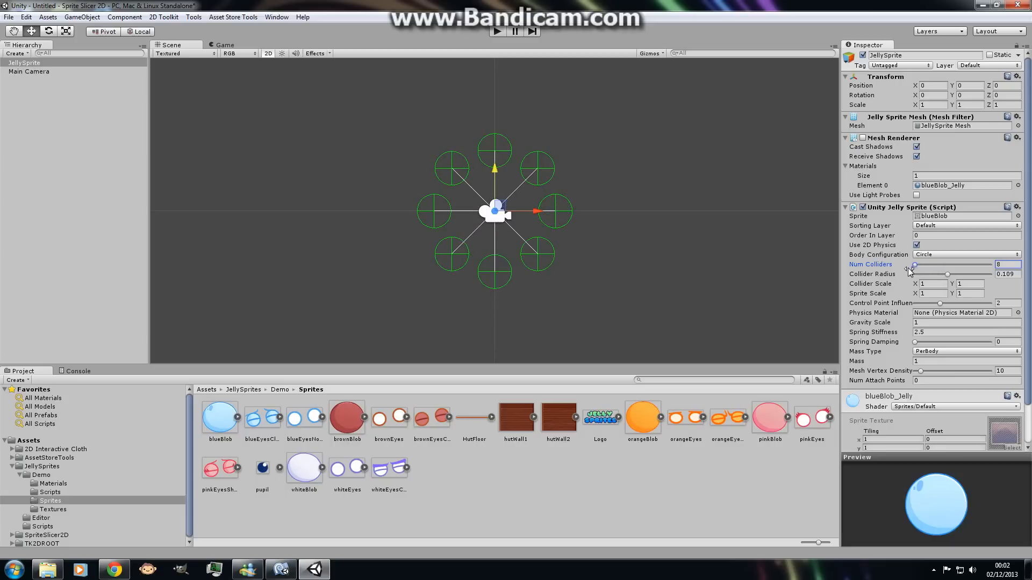
left_click(964, 255)
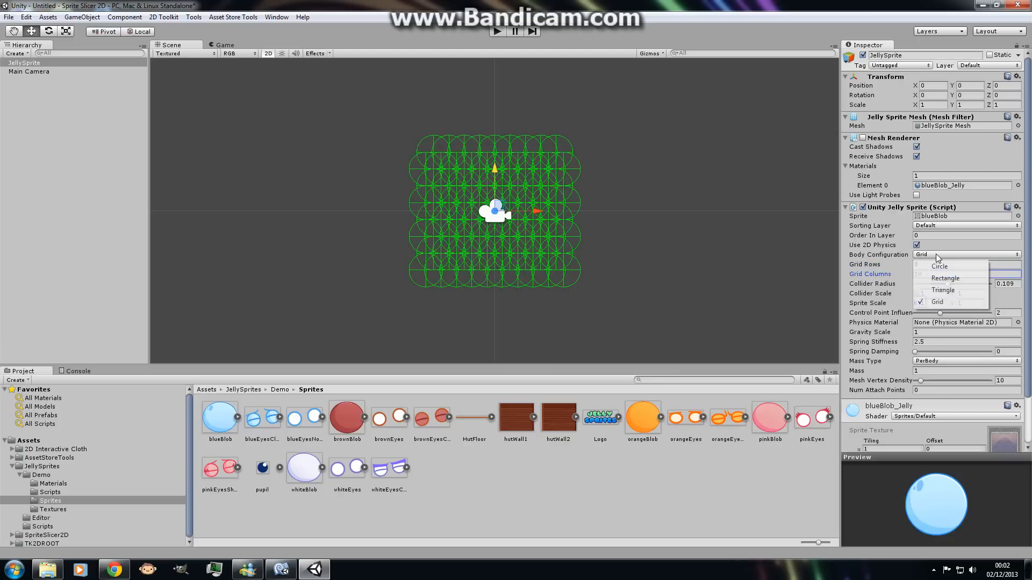
mouse_move(939, 266)
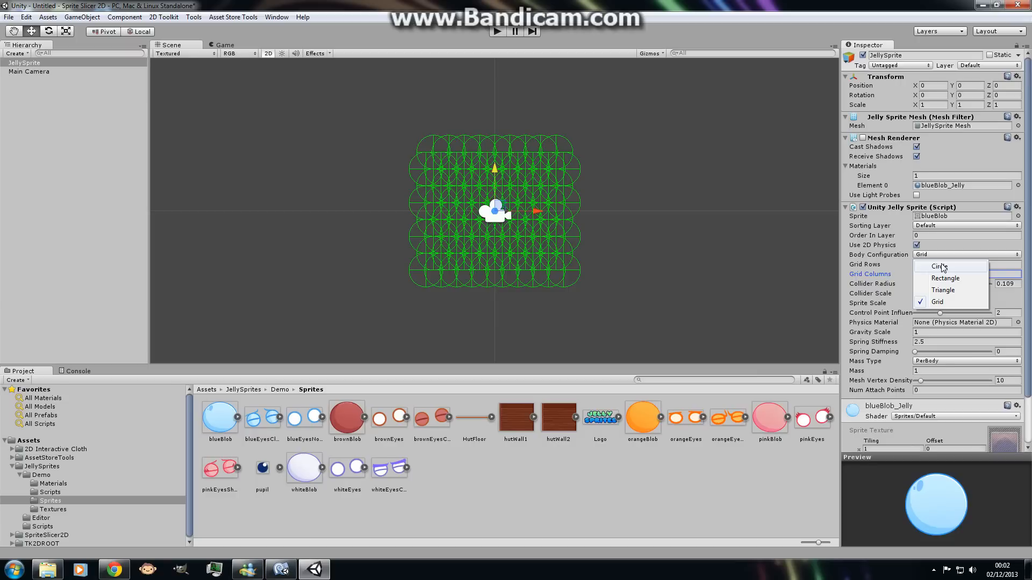
left_click(939, 266)
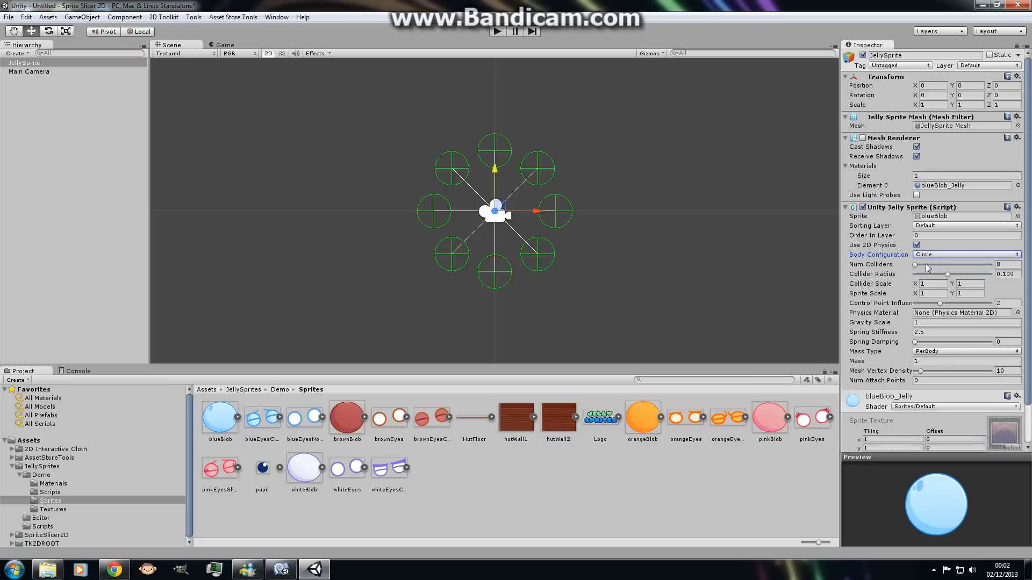
left_click(857, 138)
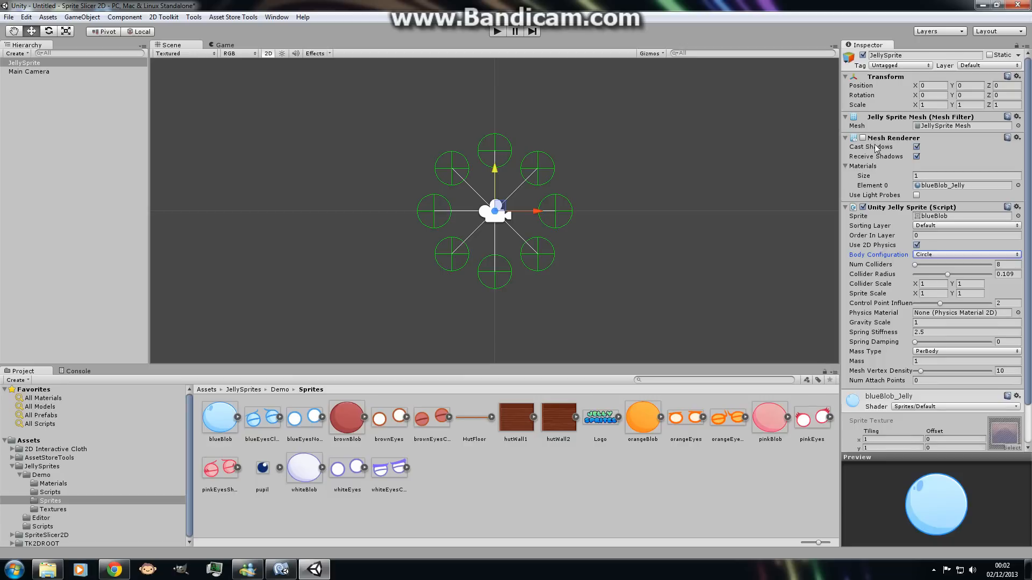
left_click(964, 255)
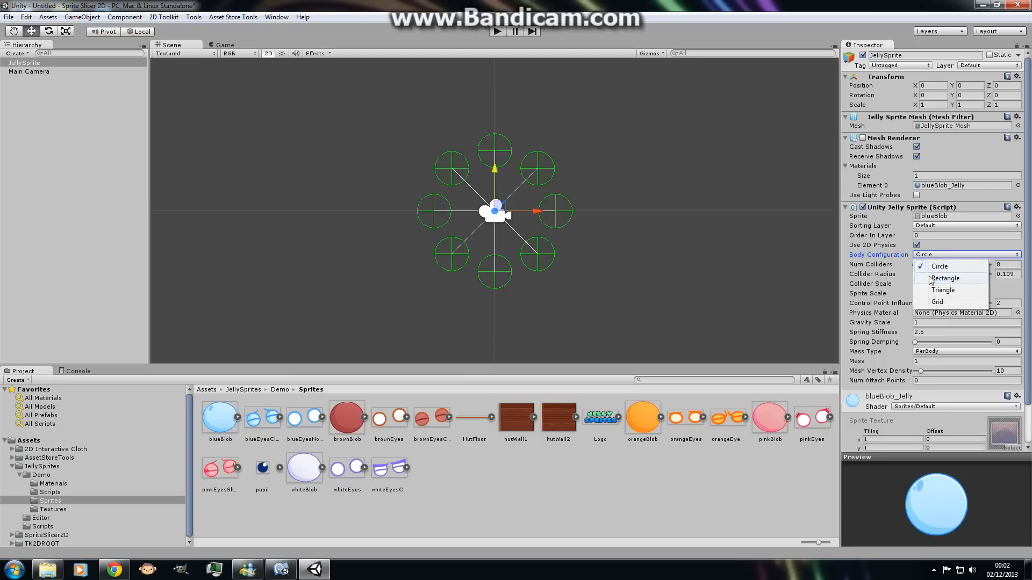
left_click(943, 290)
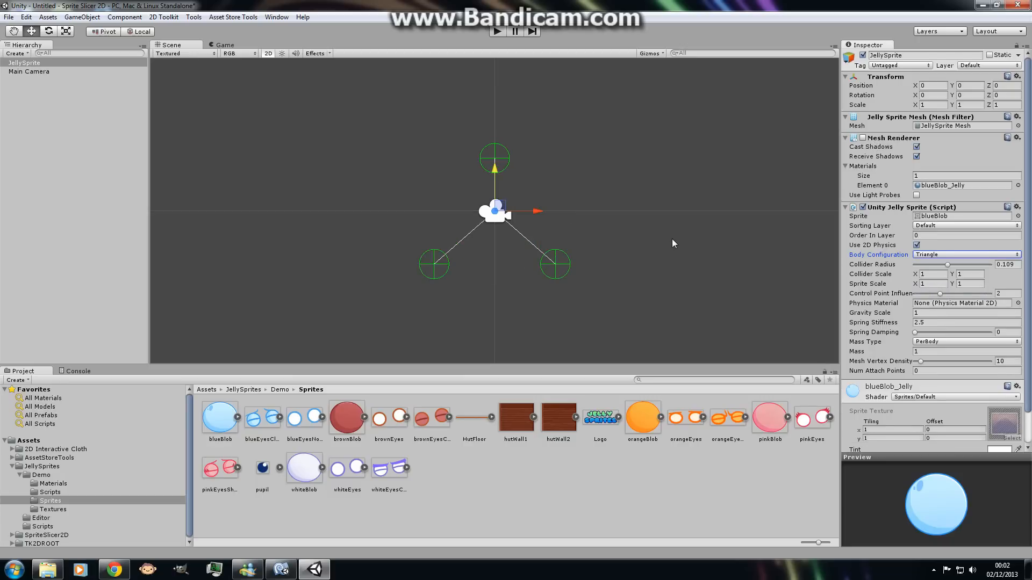
mouse_move(565, 274)
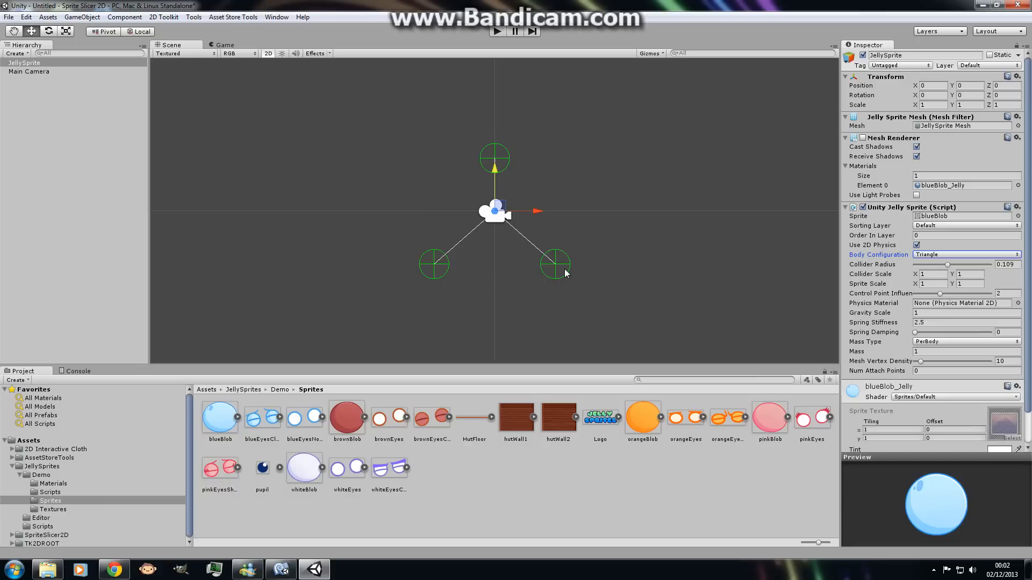
mouse_move(561, 213)
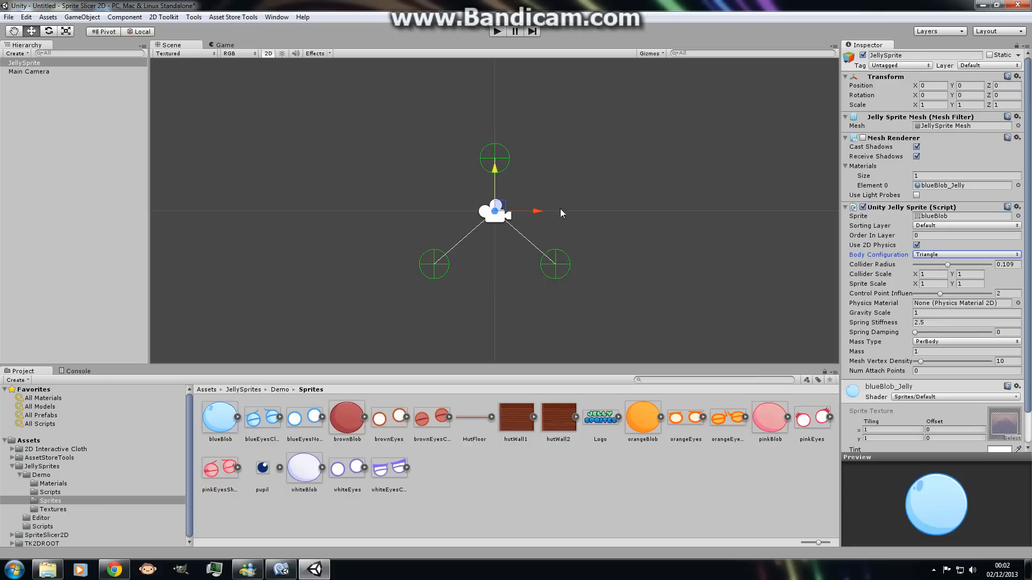
mouse_move(516, 194)
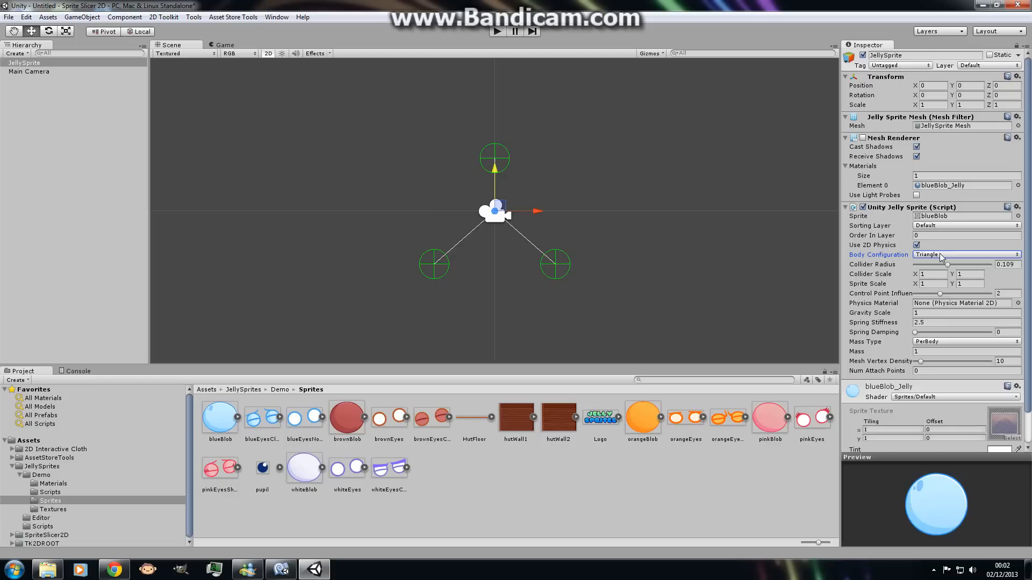
left_click(964, 255)
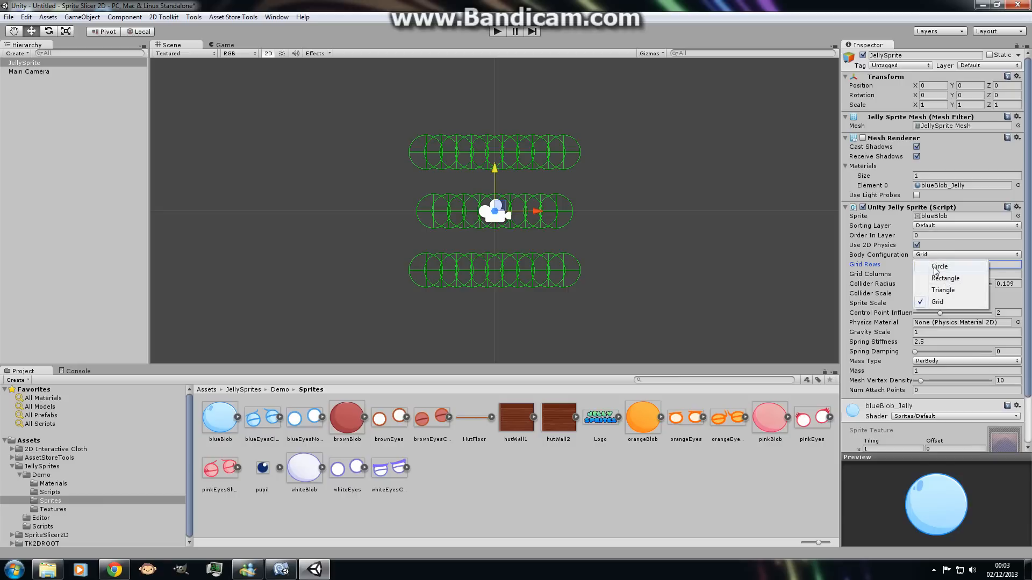
Step: Set Body Configuration to Circle and re-enable the Mesh Renderer
left_click(939, 267)
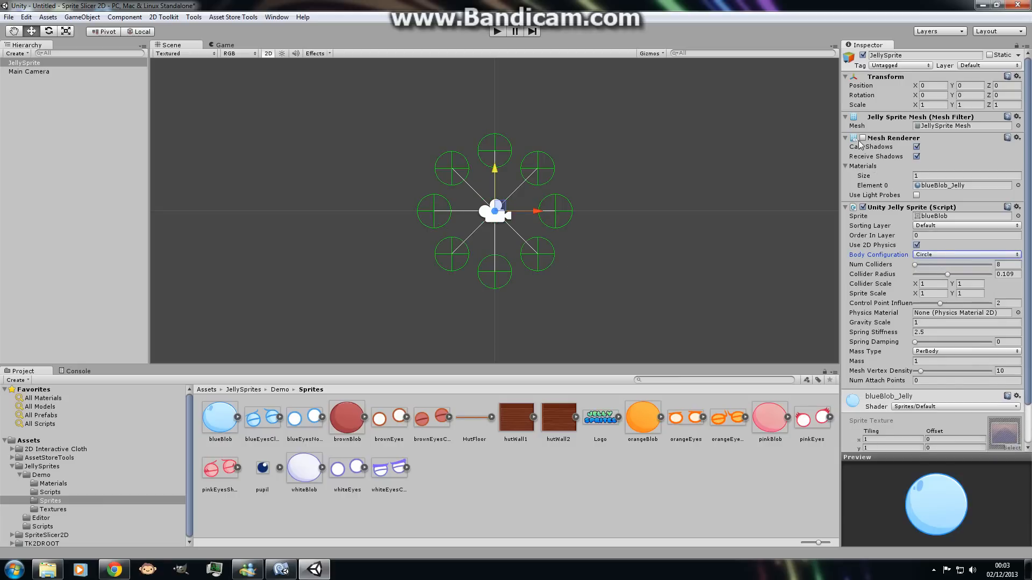
left_click(862, 138)
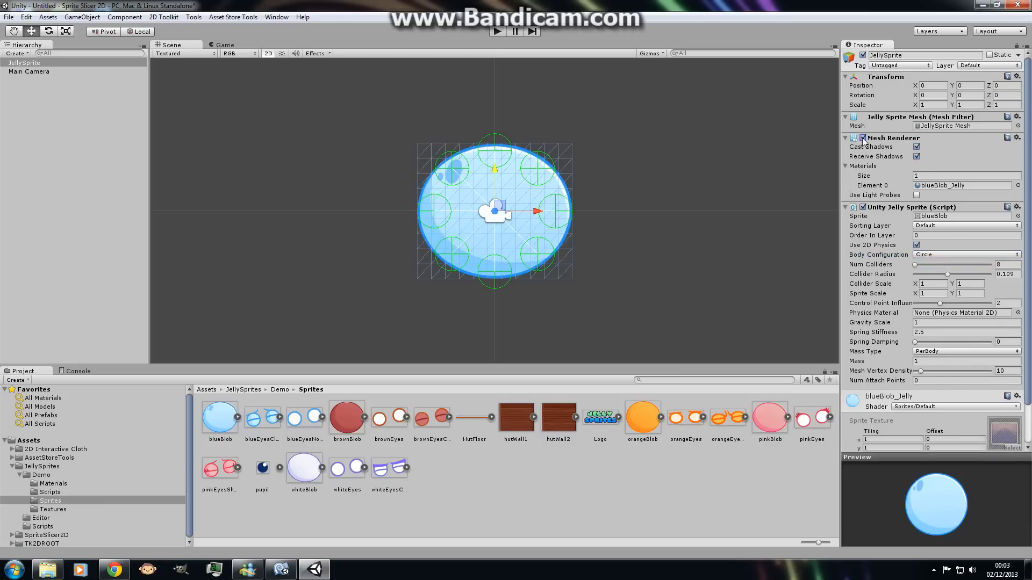
mouse_move(888, 290)
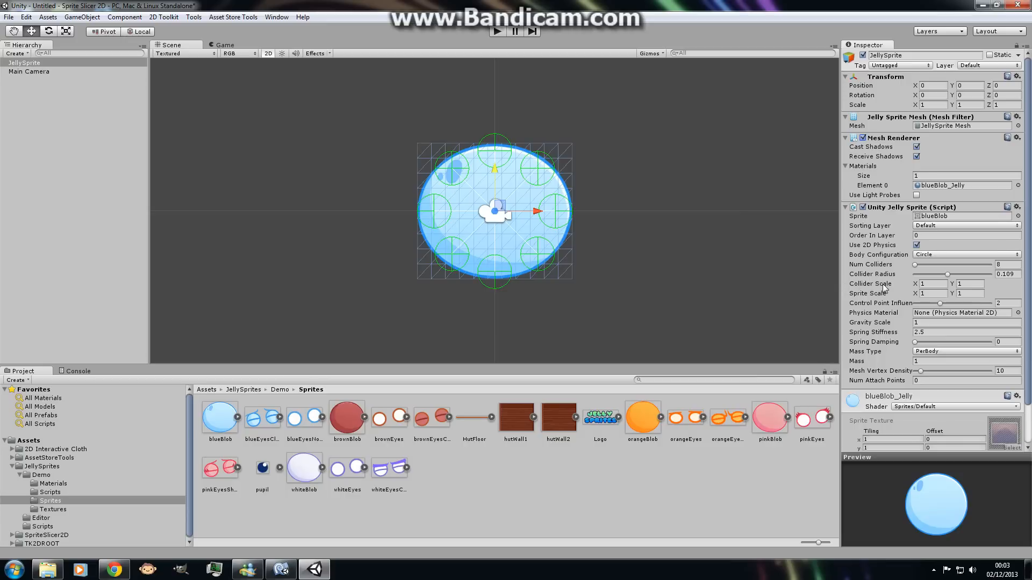
mouse_move(904, 287)
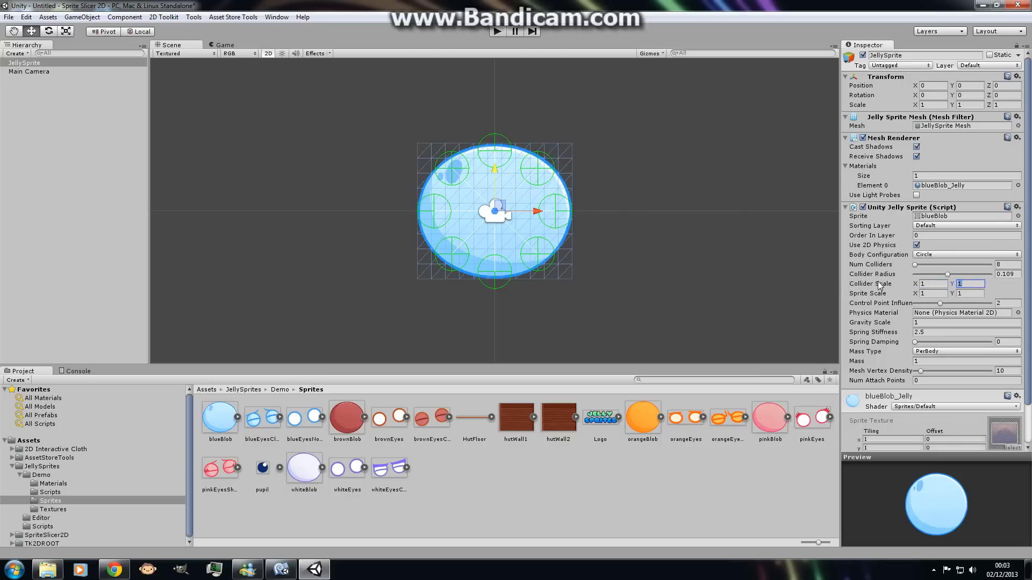
mouse_move(448, 236)
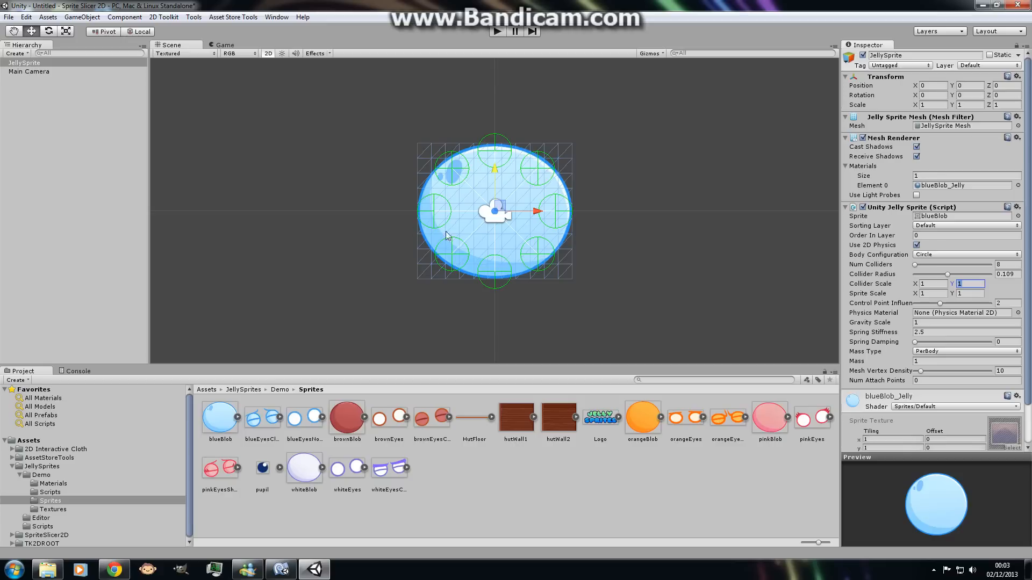
mouse_move(504, 194)
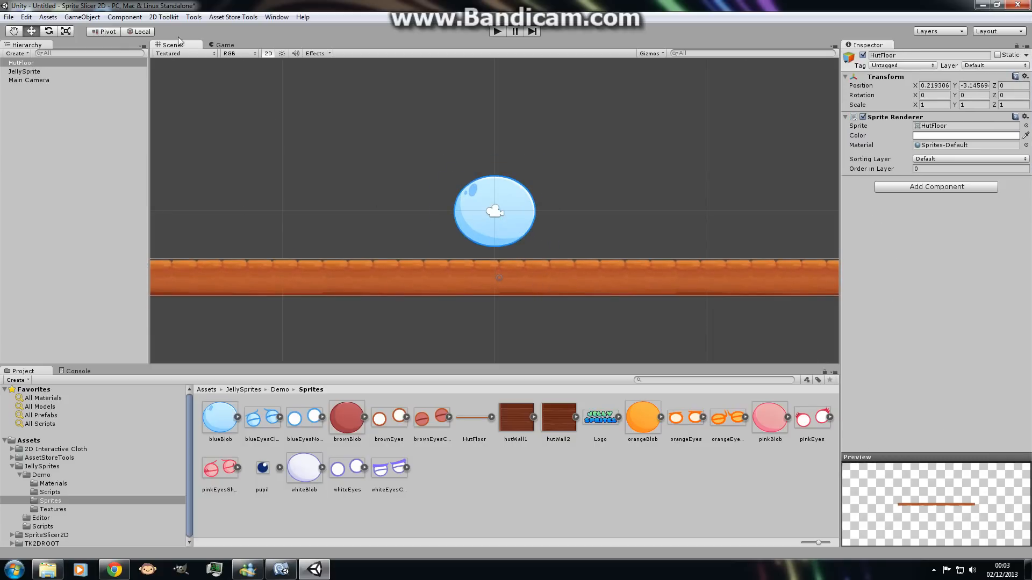
Step: Give HutFloor a kinematic Rigidbody 2D and a Box Collider 2D
left_click(124, 17)
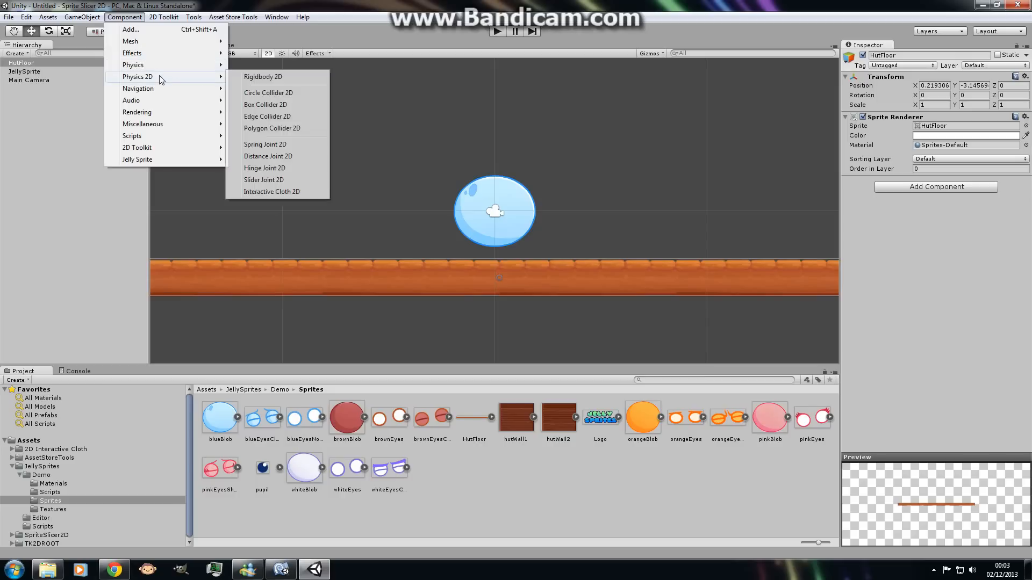
left_click(263, 77)
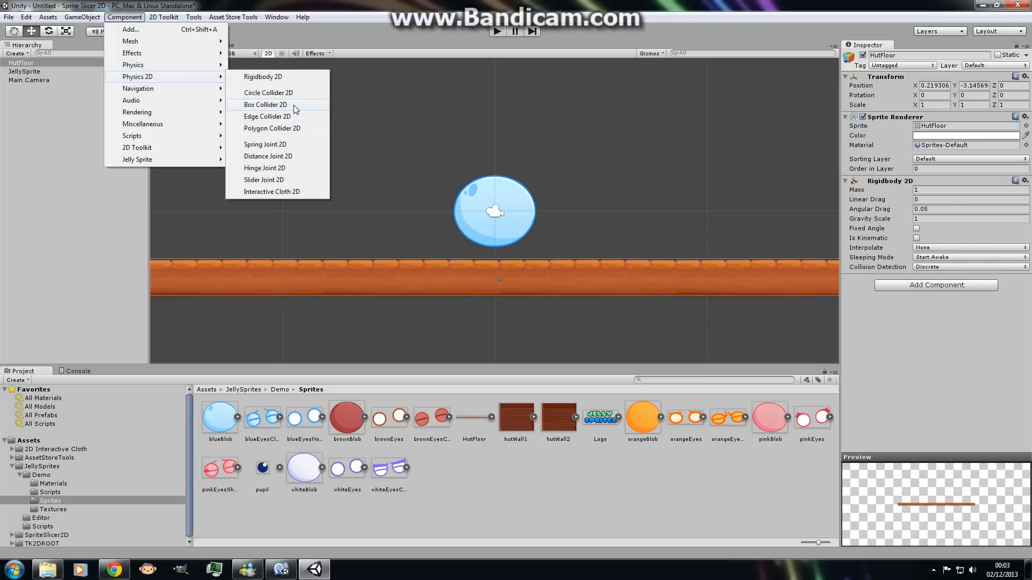
left_click(266, 105)
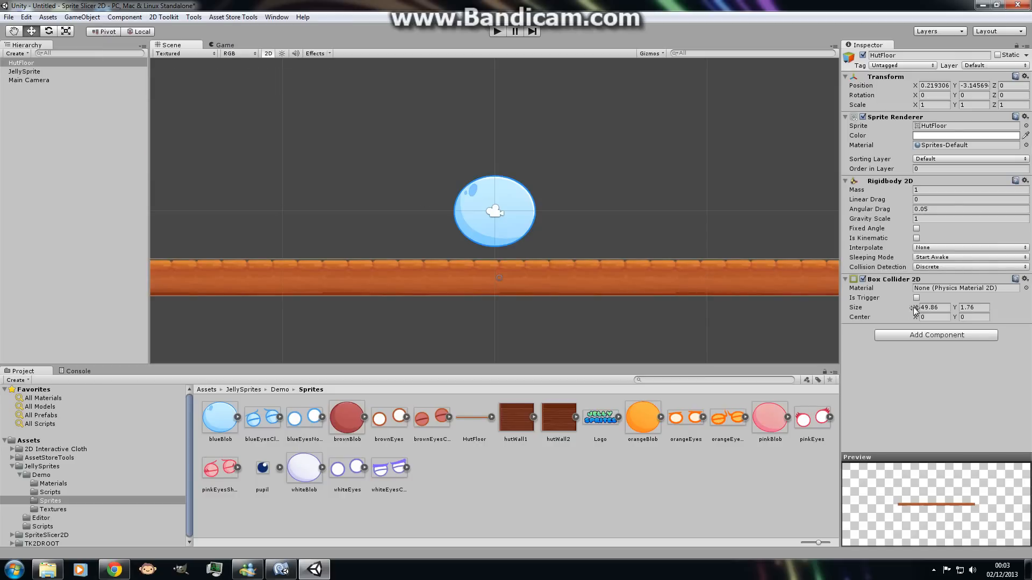
left_click(915, 237)
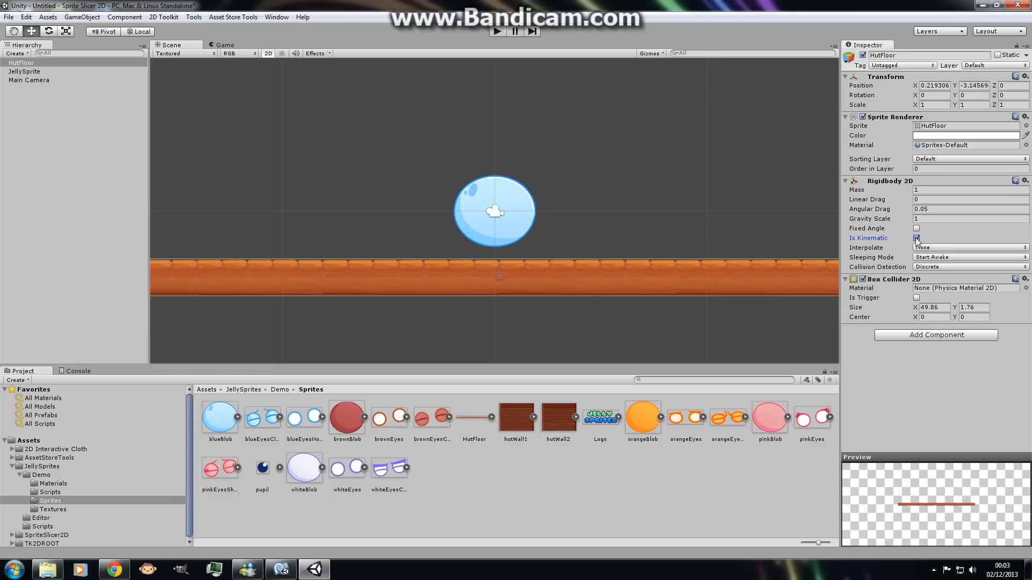
Step: Put the JellySprite object on the JellySprite layer
left_click(225, 44)
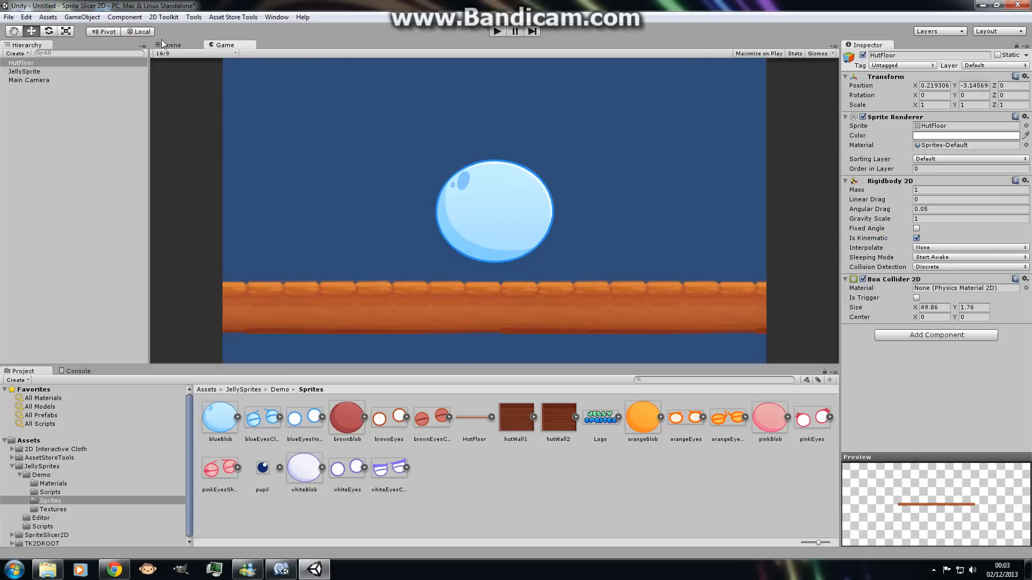
left_click(24, 71)
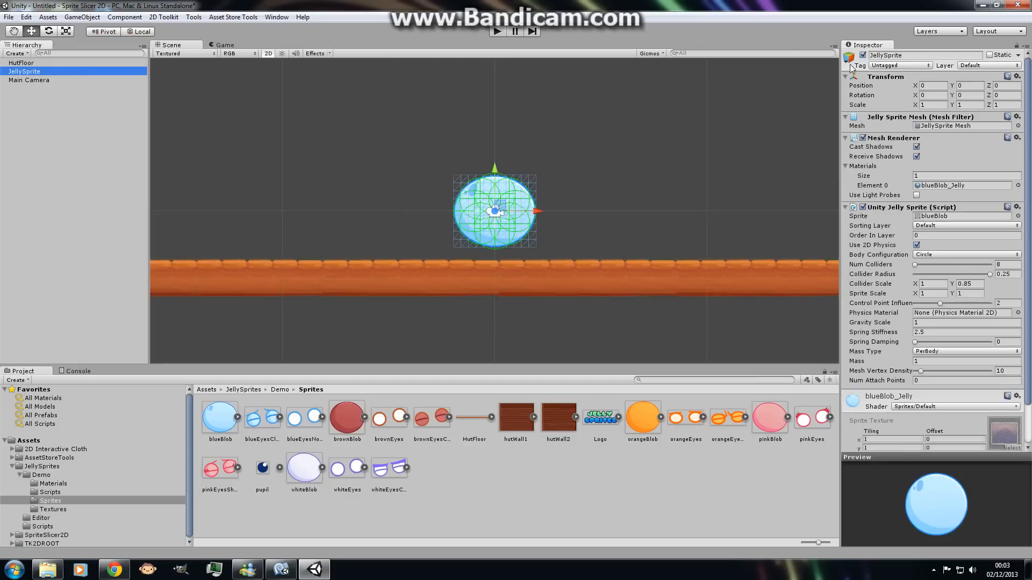
left_click(987, 65)
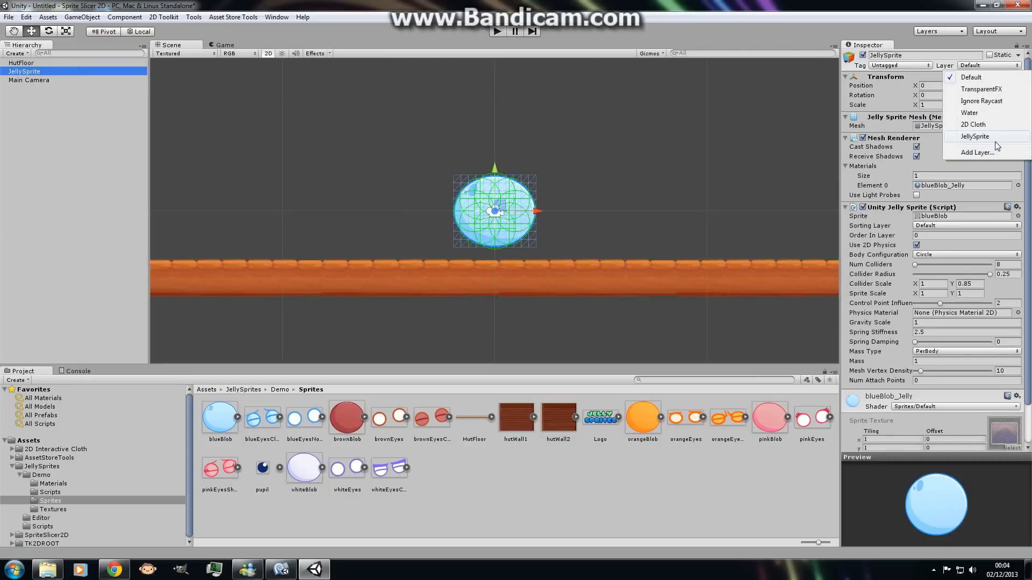
left_click(974, 136)
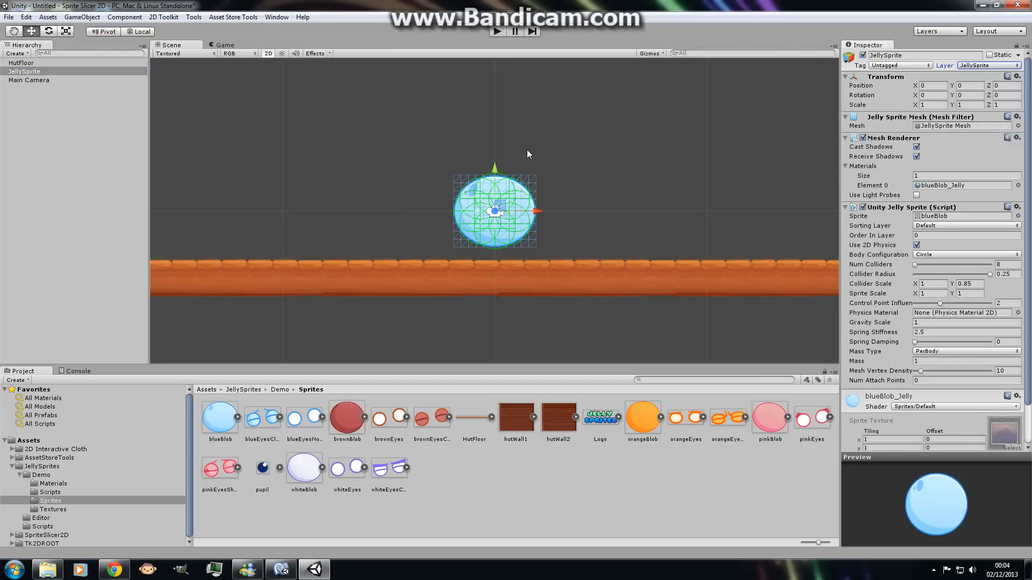
Step: Select HutFloor and enter play mode so the blob drops onto the floor
left_click(21, 62)
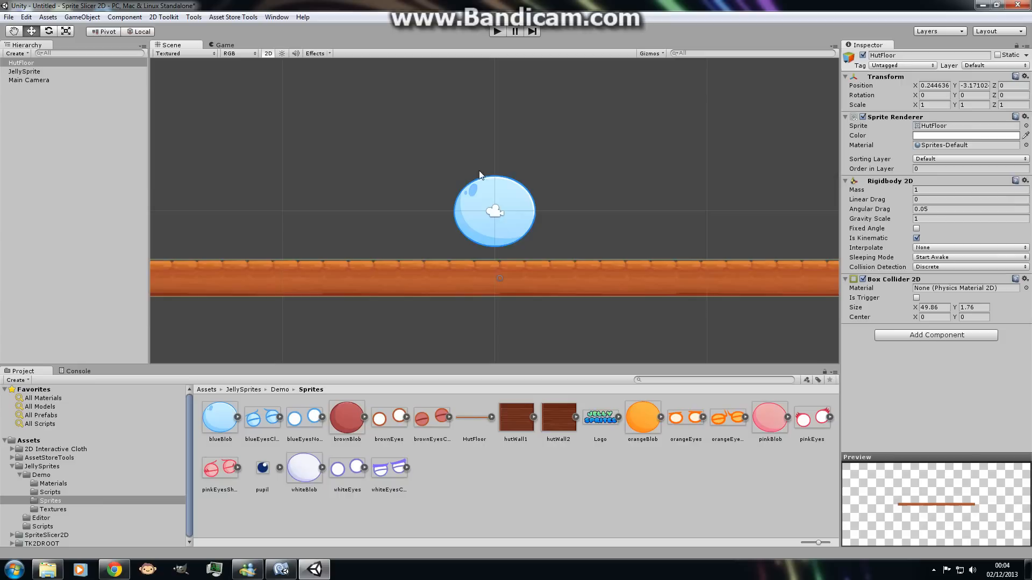
mouse_move(507, 172)
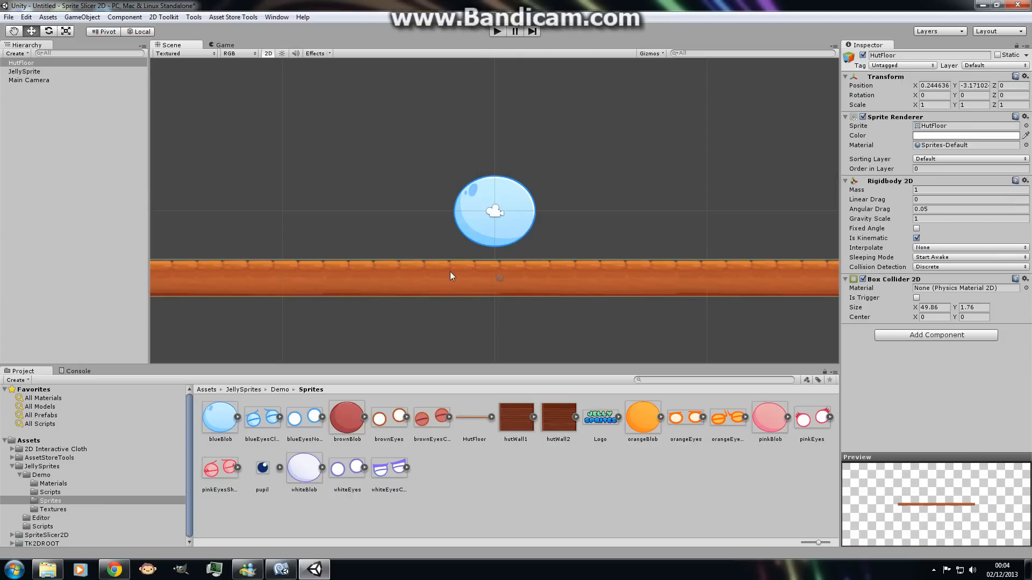
mouse_move(458, 135)
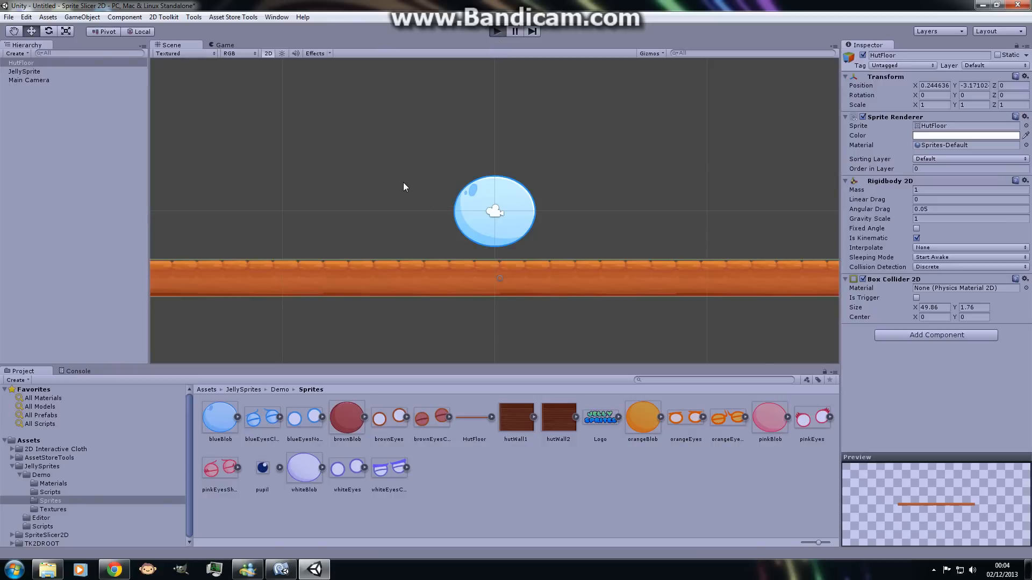
left_click(497, 31)
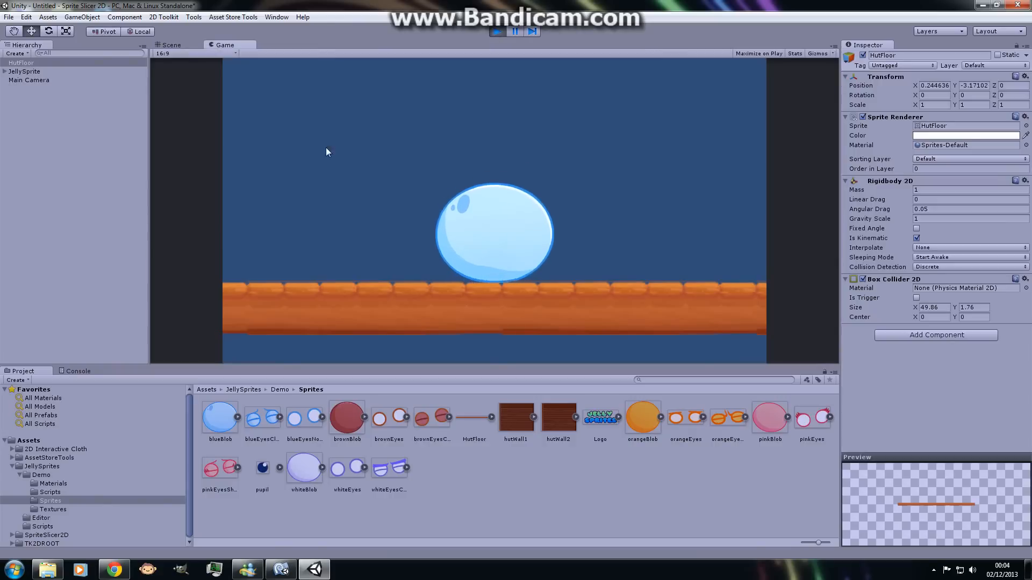
Step: In the Scene view, select all JellySprite Ref Point children, then JellySprite itself
left_click(171, 45)
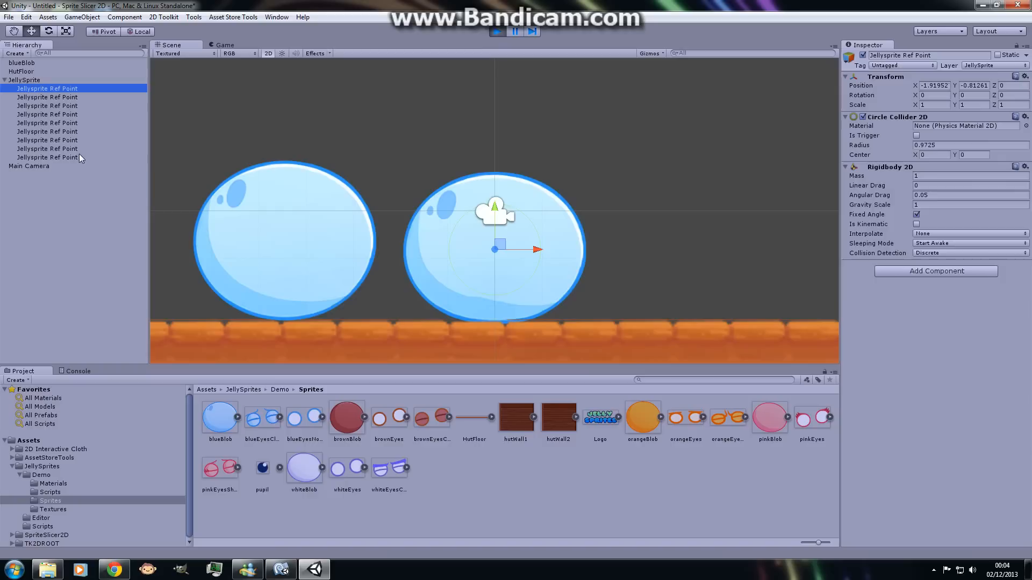
left_click(47, 158)
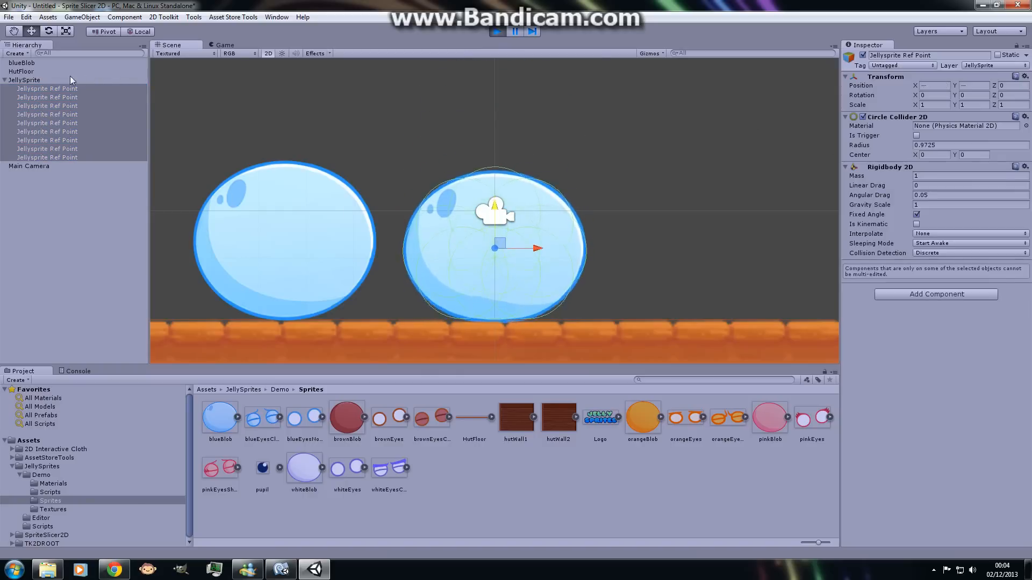
left_click(25, 80)
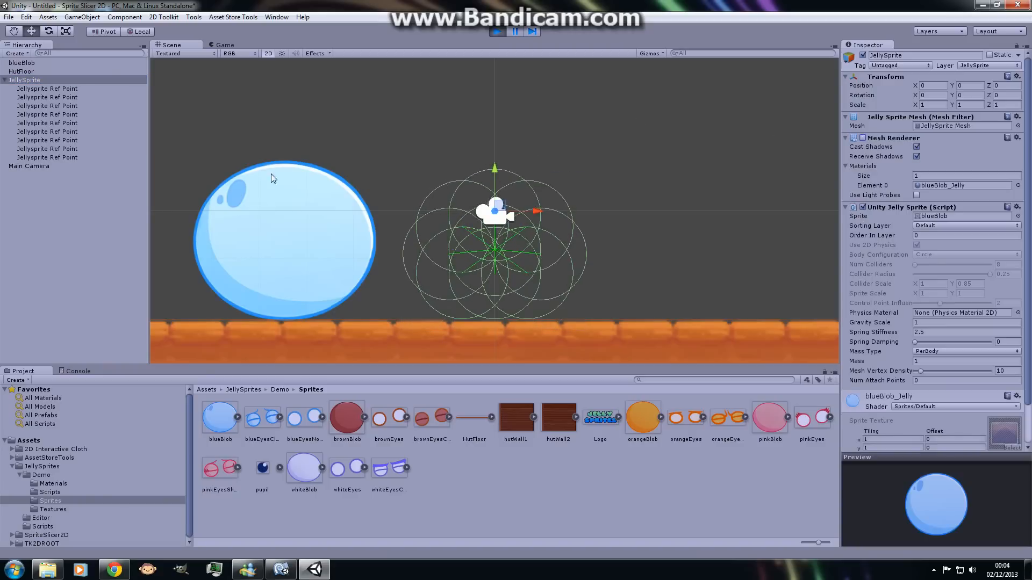
Step: Inspect one Ref Point, then all Ref Points, then edit JellySprite's Spring Stiffness (2.5)
left_click(47, 97)
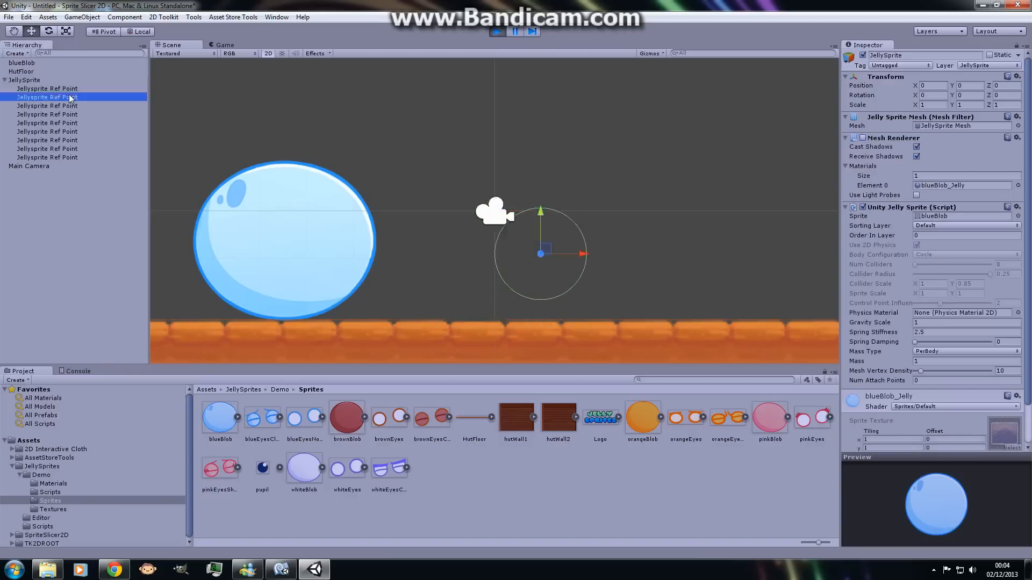
left_click(47, 158)
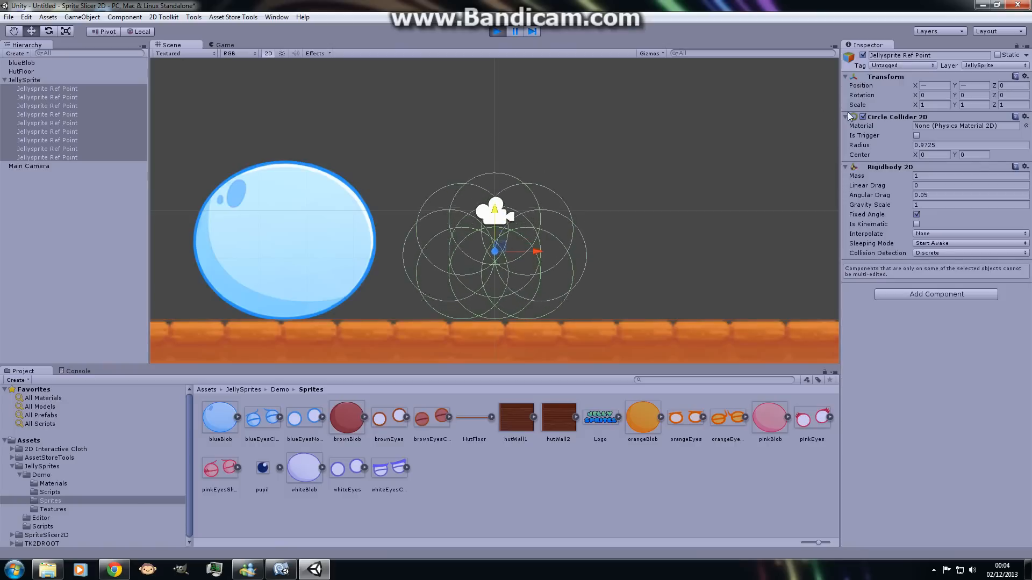
left_click(26, 79)
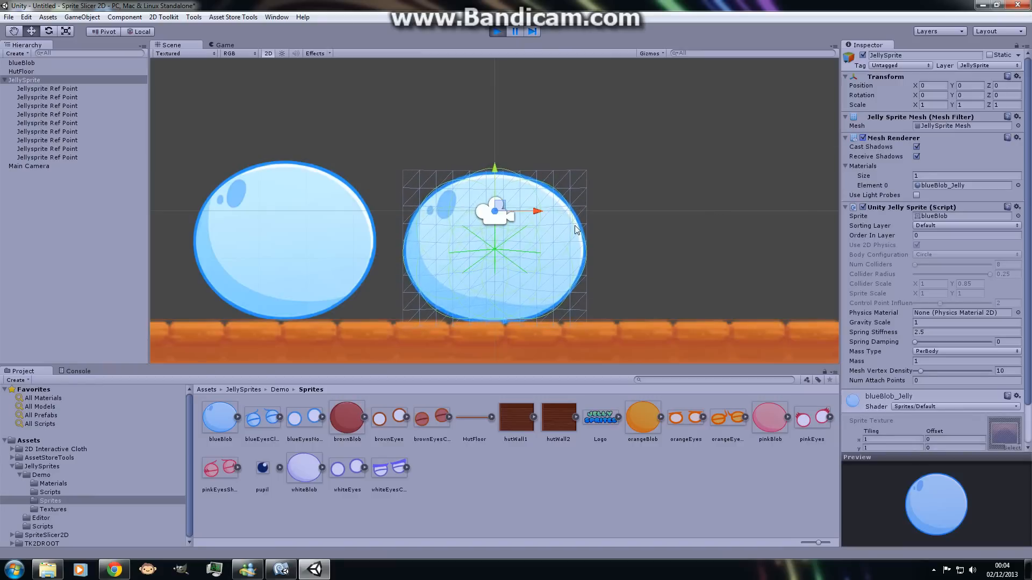
mouse_move(575, 244)
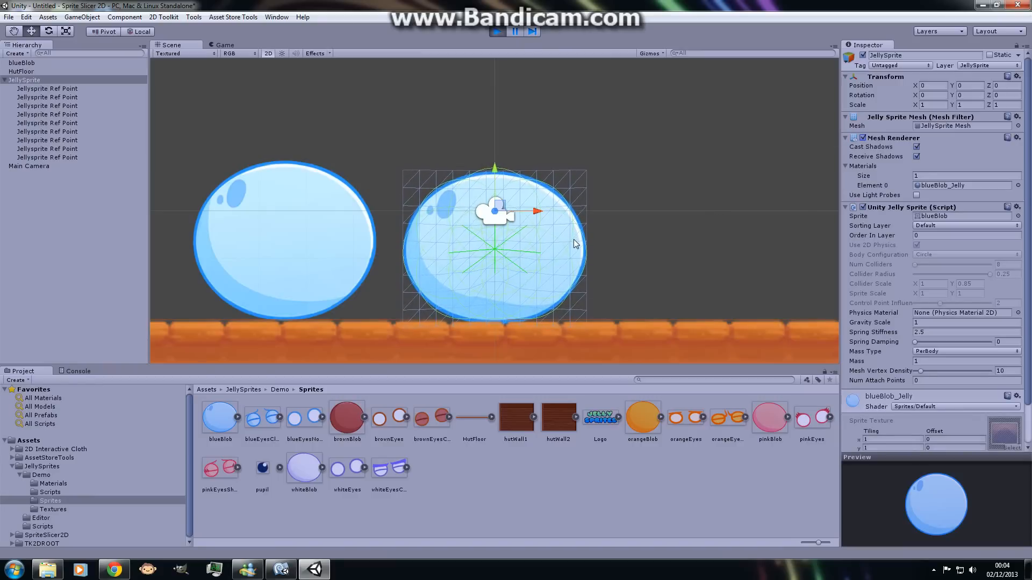
mouse_move(624, 237)
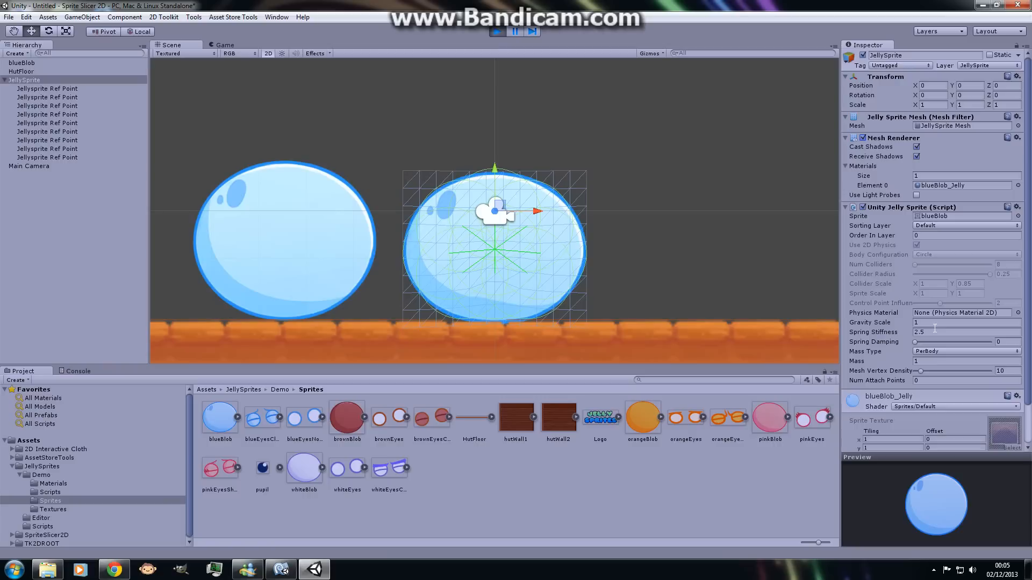
left_click(955, 332)
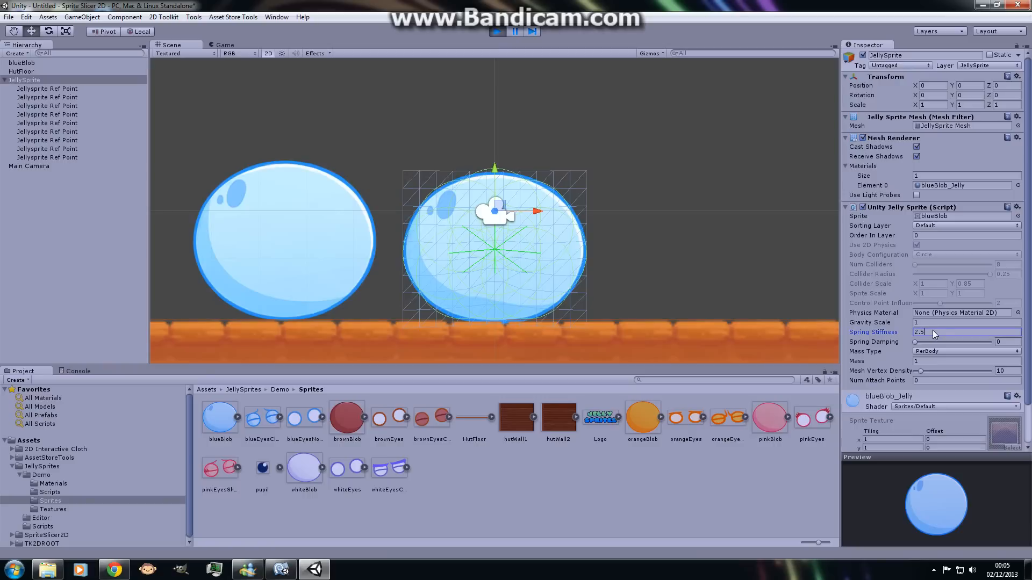
Step: Try Spring Stiffness values 1, 0.1 and 2 while watching the blob sag
triple_click(954, 332)
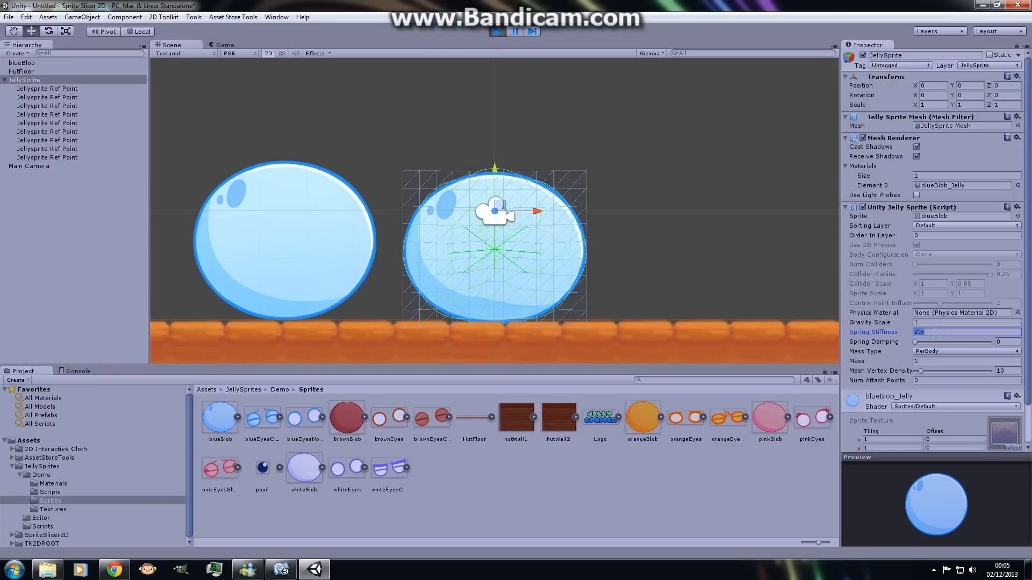
mouse_move(644, 197)
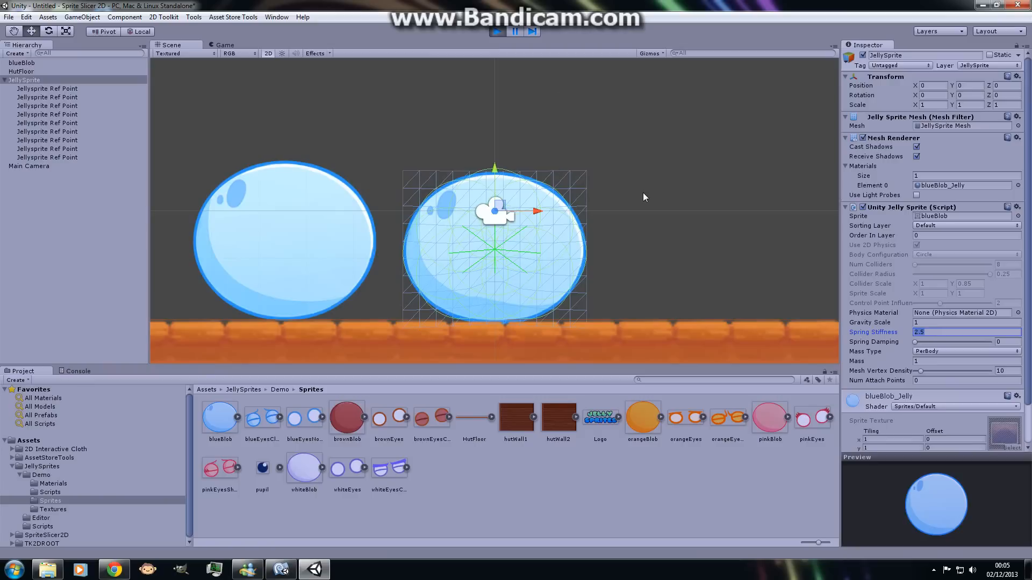
mouse_move(944, 322)
type("1")
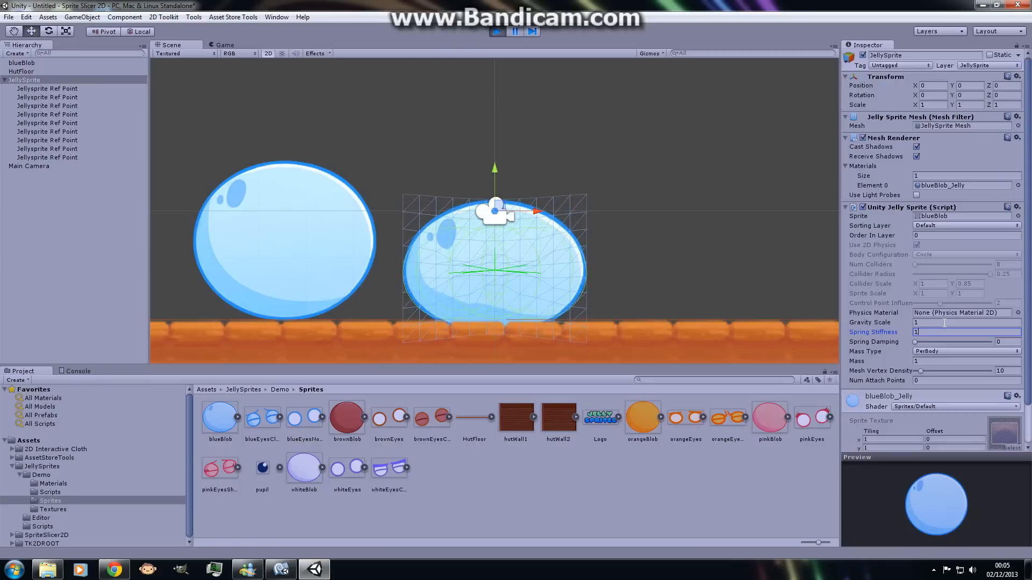
type("0.1")
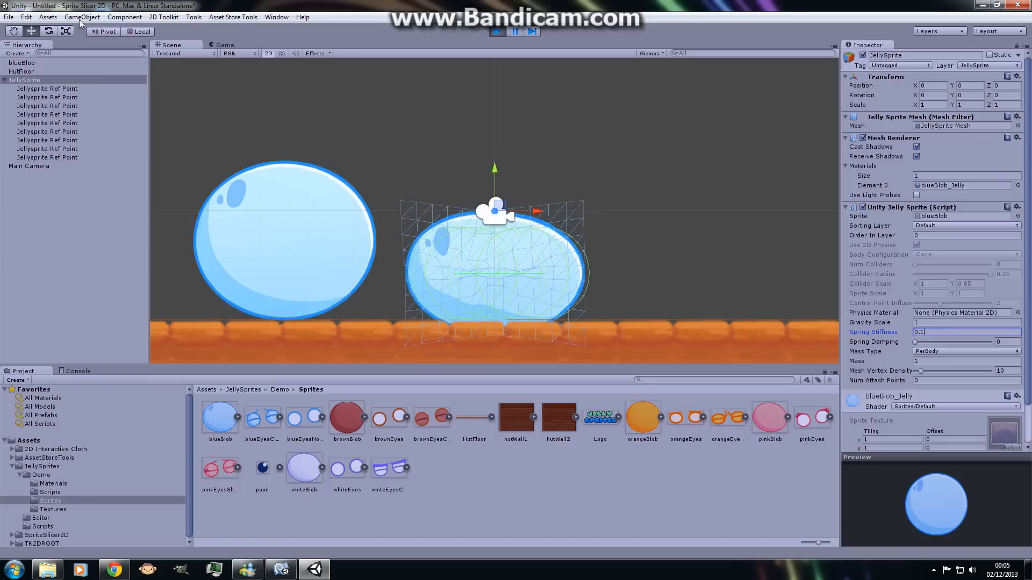
left_click(46, 158)
type("2")
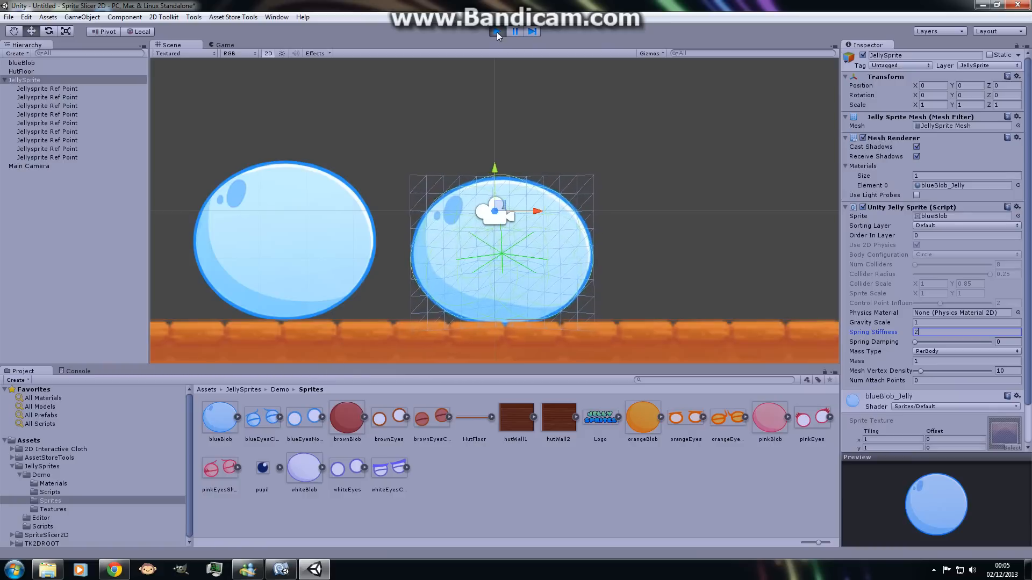
Step: Stop play, set JellySprite's Attach Point to blueEyesNormal, and play to test the eyes
left_click(497, 31)
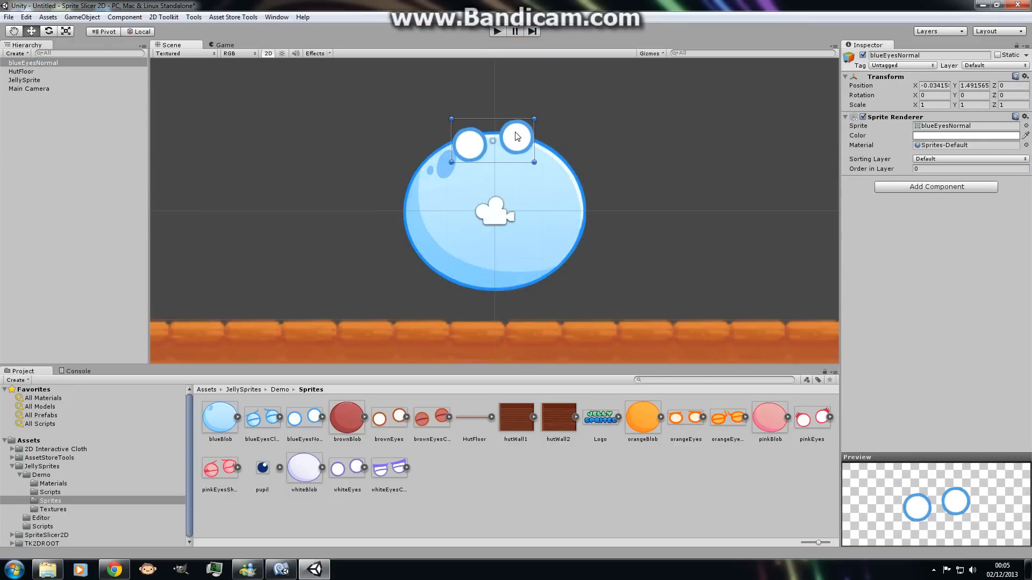
left_click(24, 80)
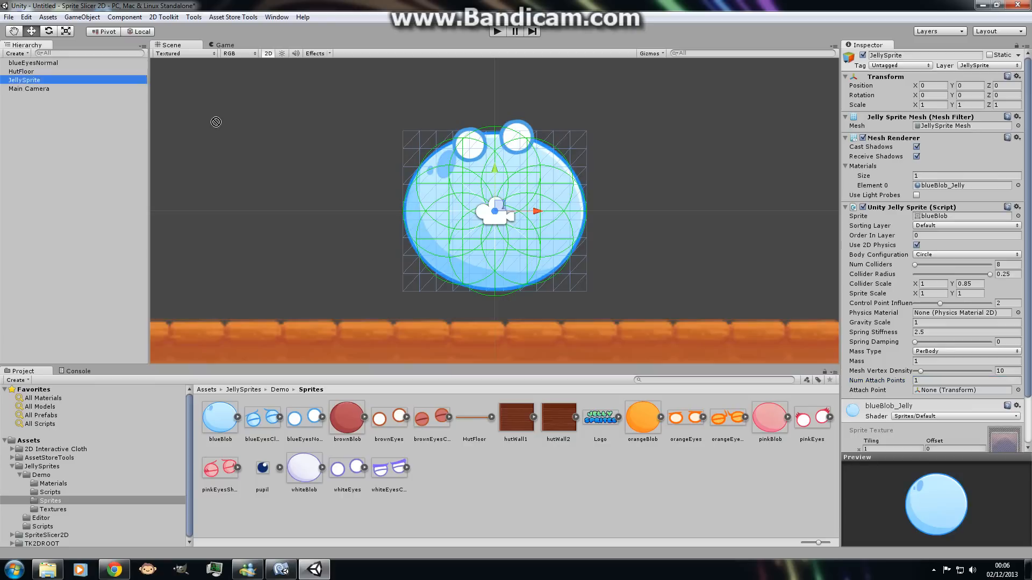
left_click(964, 390)
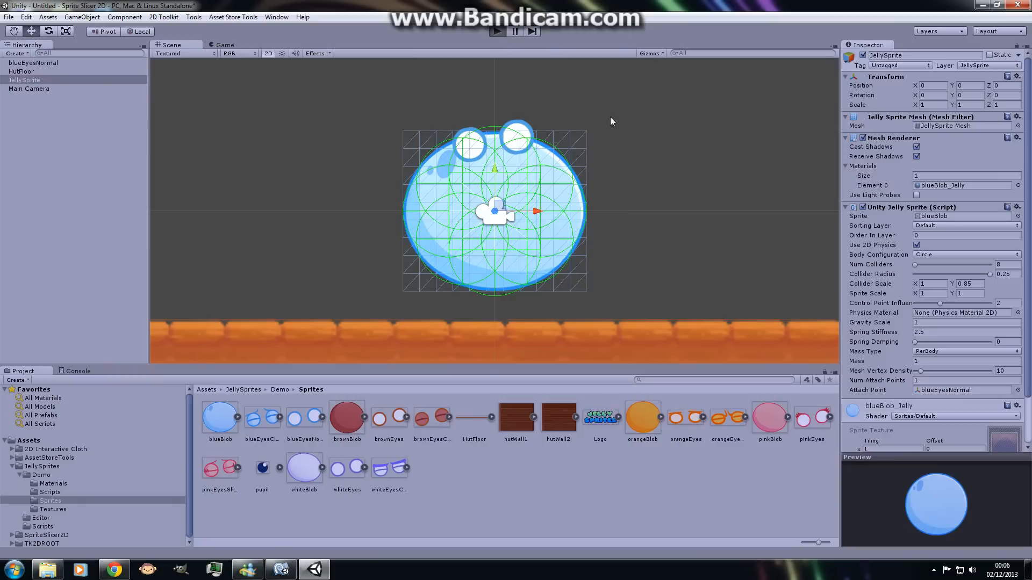
left_click(496, 31)
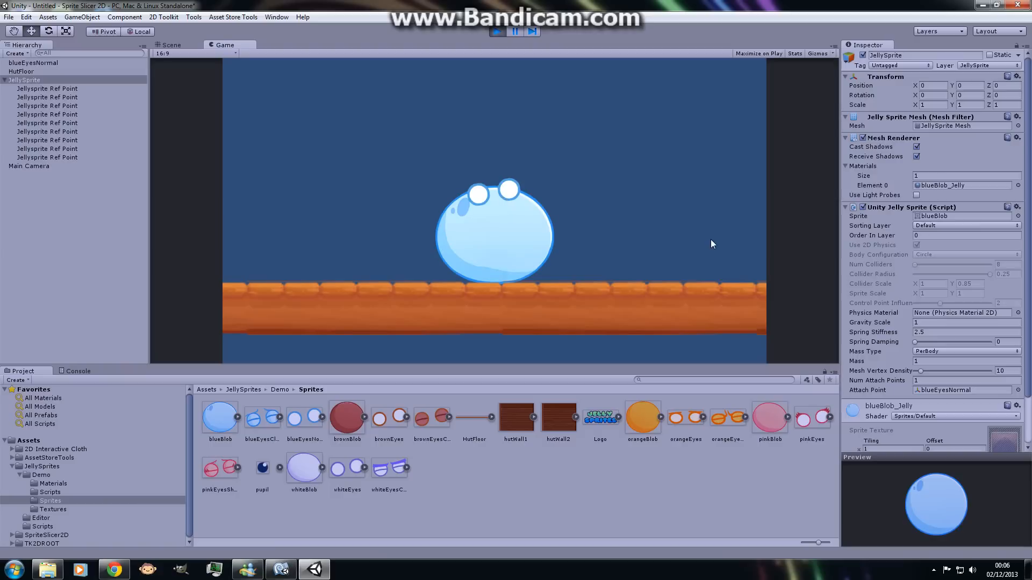
mouse_move(700, 234)
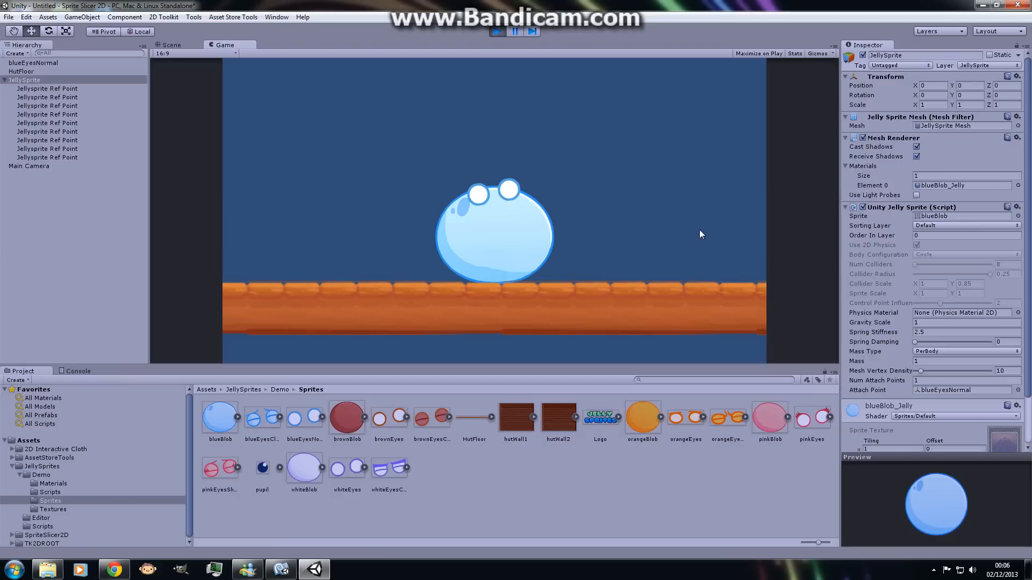
mouse_move(665, 228)
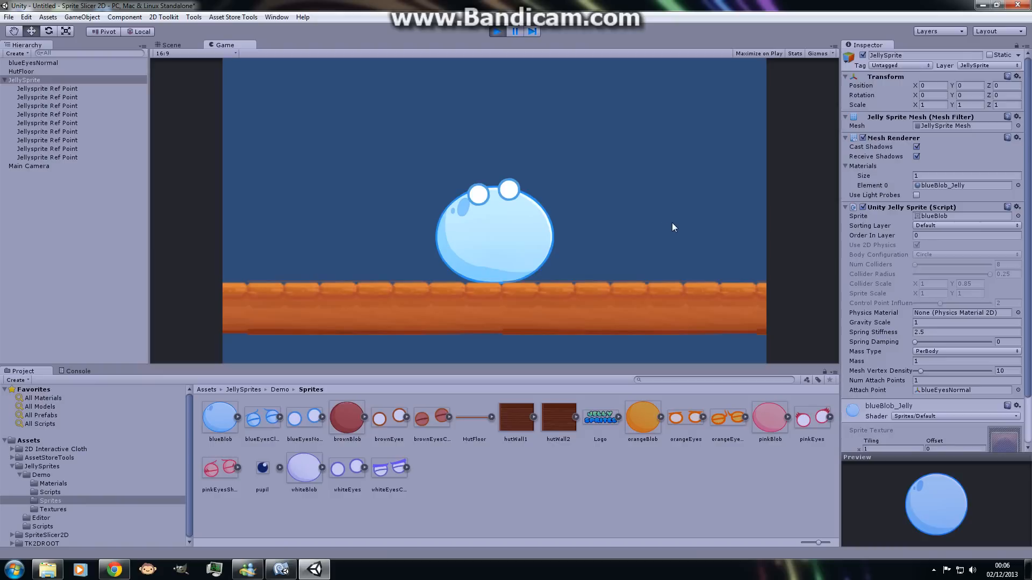
mouse_move(659, 234)
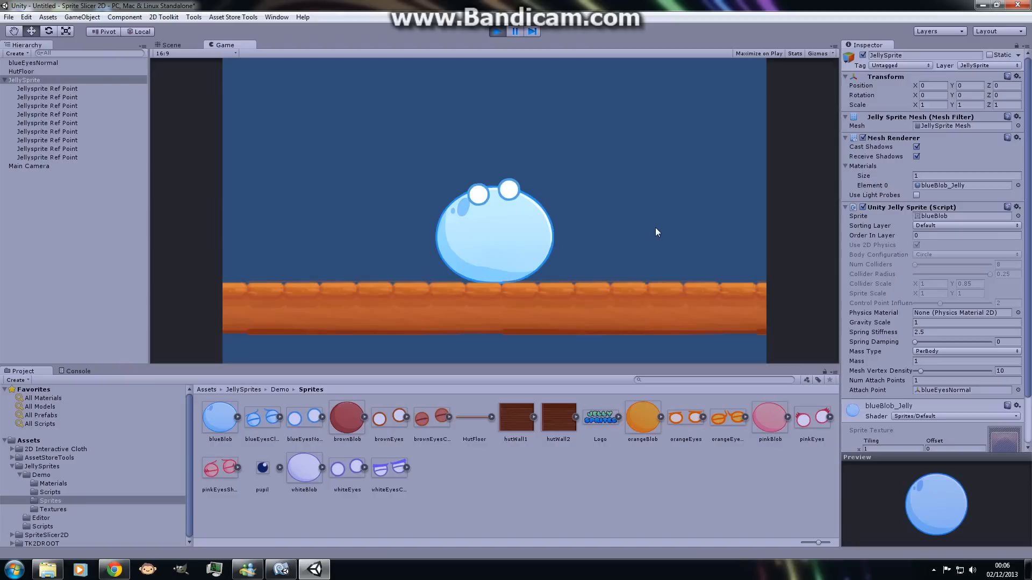
mouse_move(663, 233)
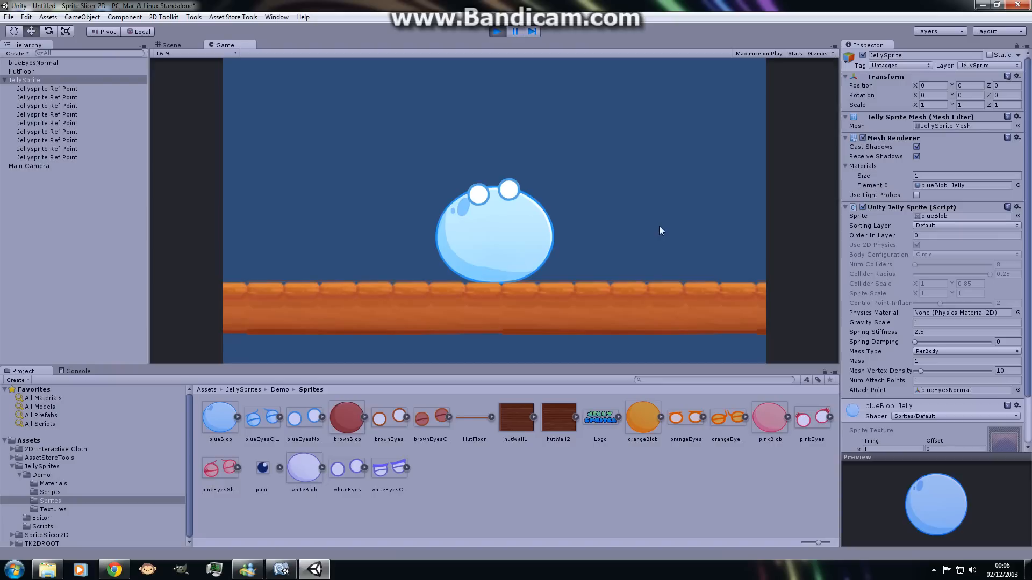
mouse_move(663, 223)
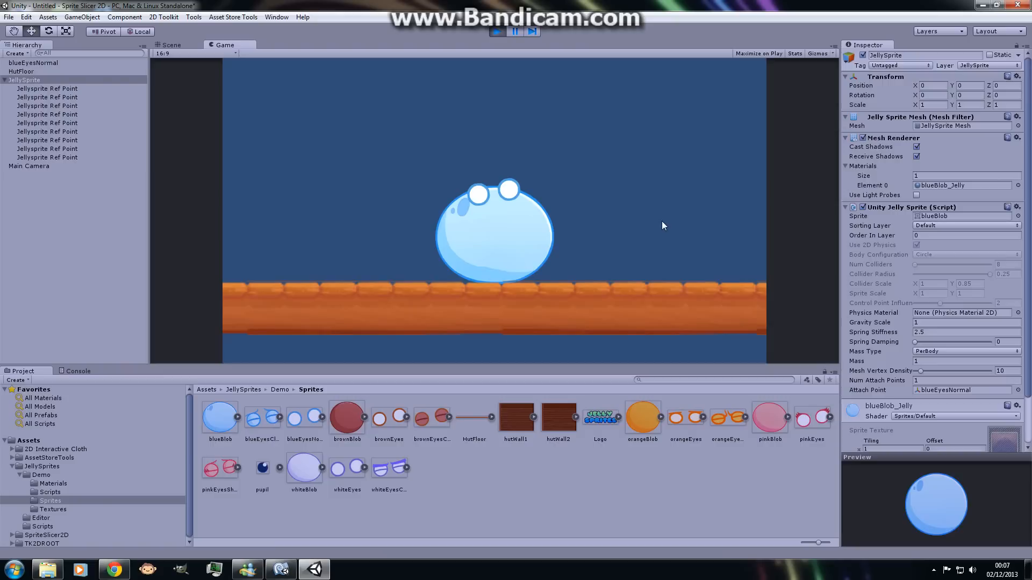
mouse_move(657, 226)
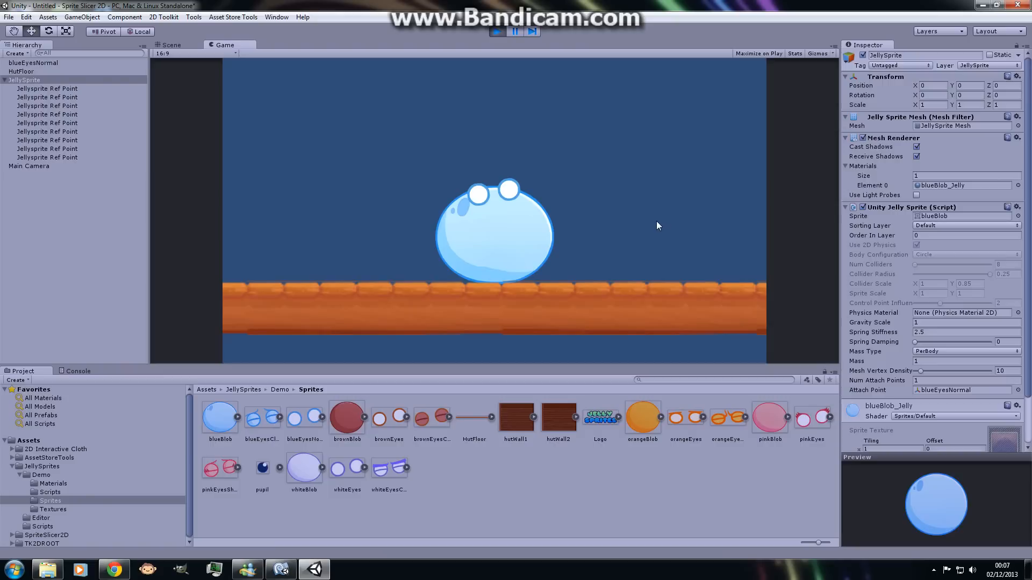
mouse_move(657, 219)
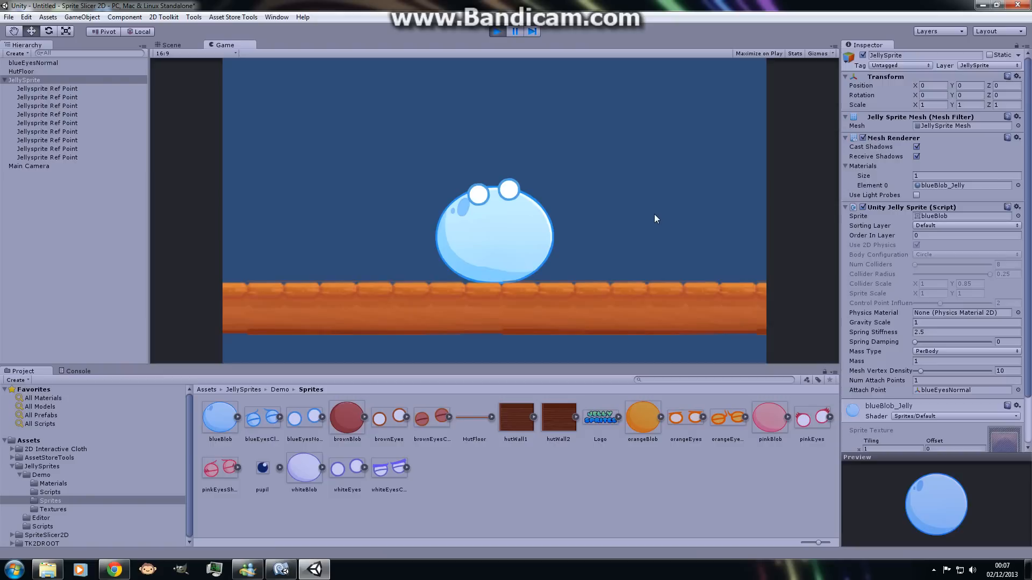
mouse_move(719, 259)
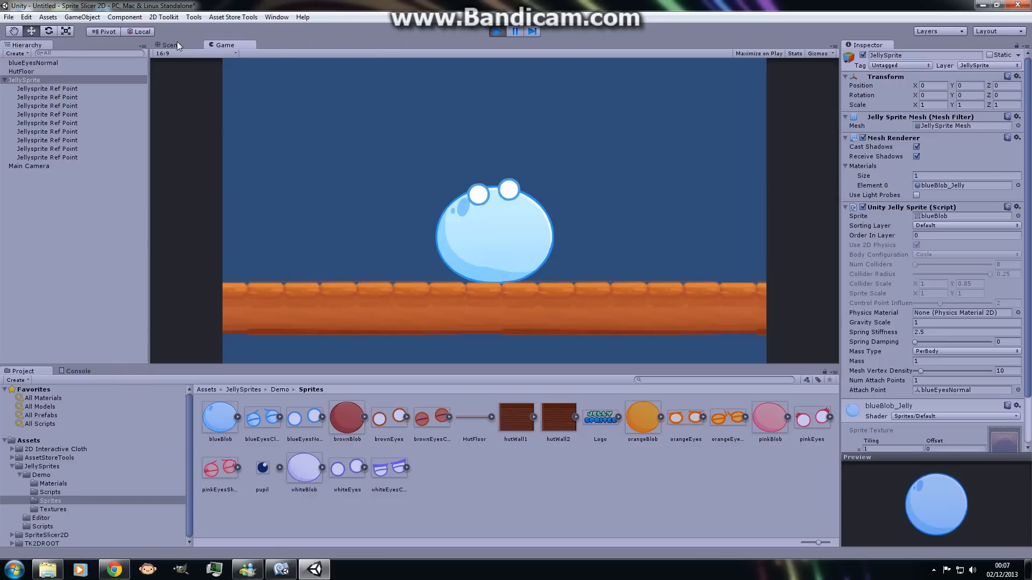
Step: Inspect the jelly mesh in the Scene view during play, then open the Edit menu
left_click(170, 45)
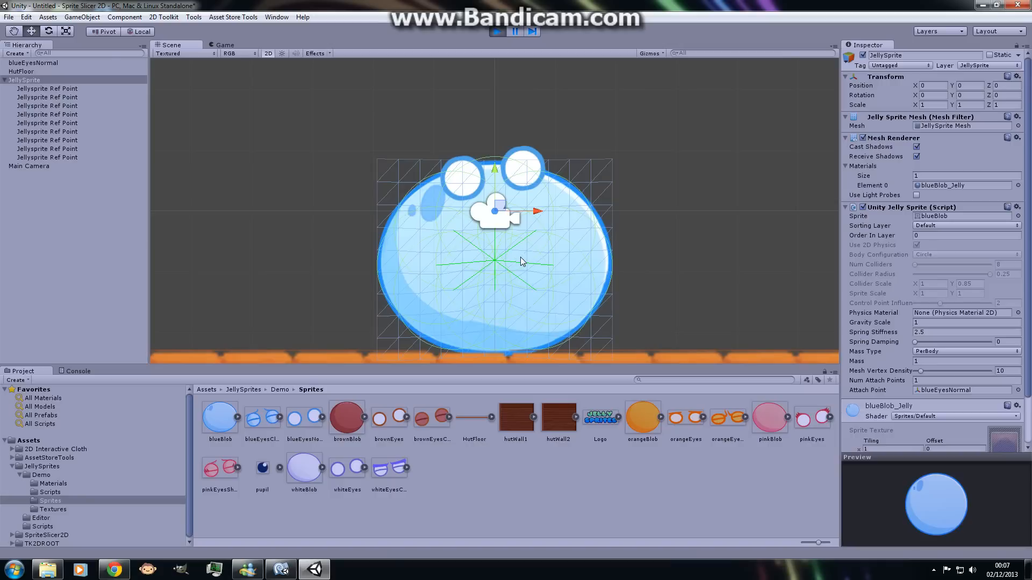
mouse_move(523, 248)
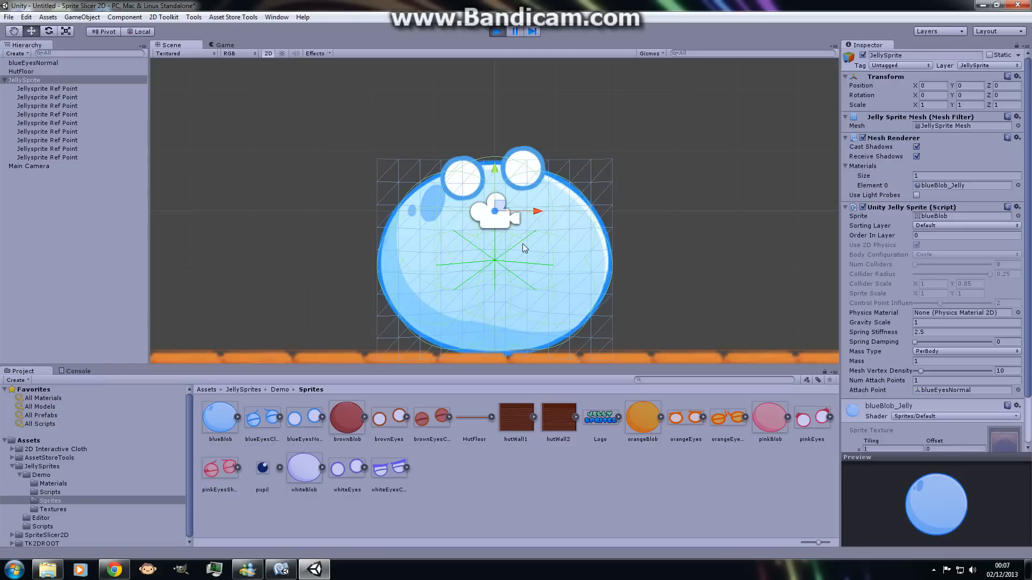
mouse_move(624, 245)
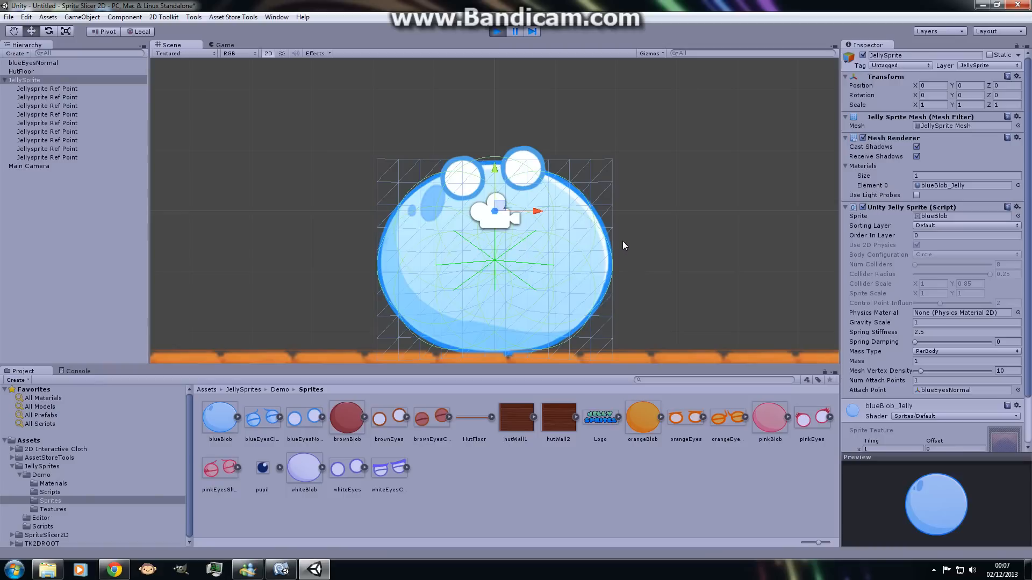
mouse_move(631, 243)
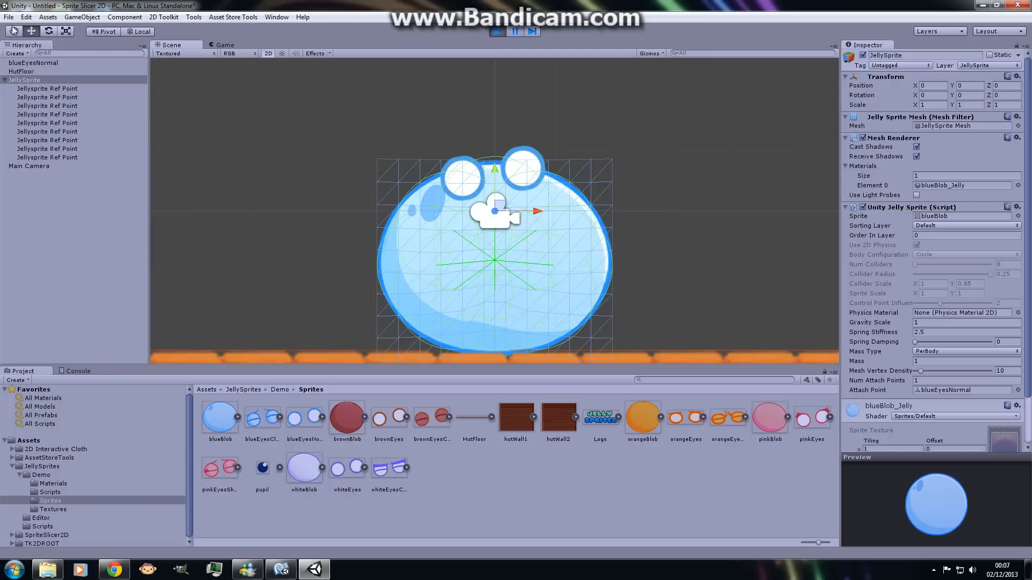
left_click(26, 17)
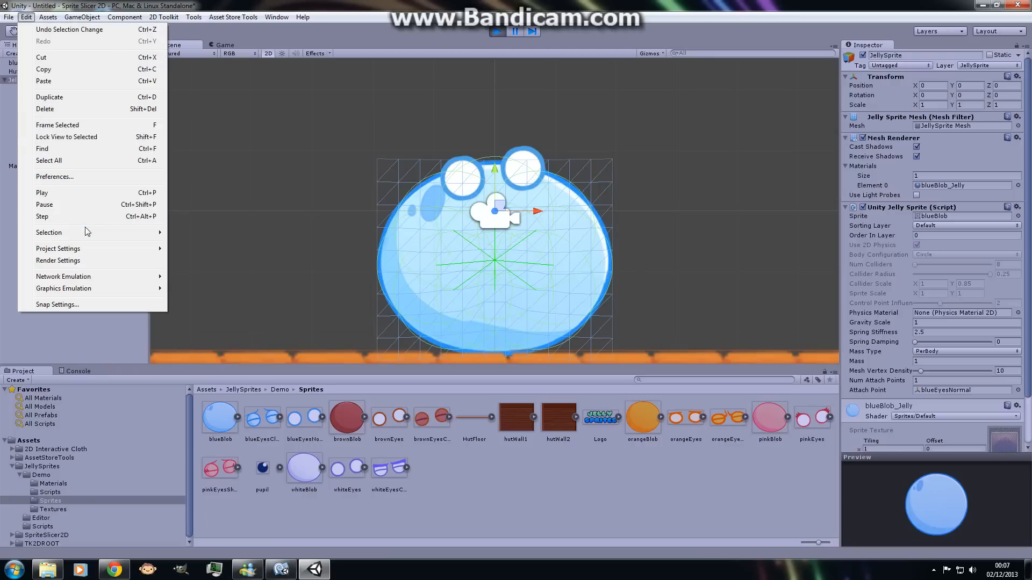
Step: Disable JellySprite/JellySprite collision in the Physics 2D layer matrix and view the Console
left_click(58, 248)
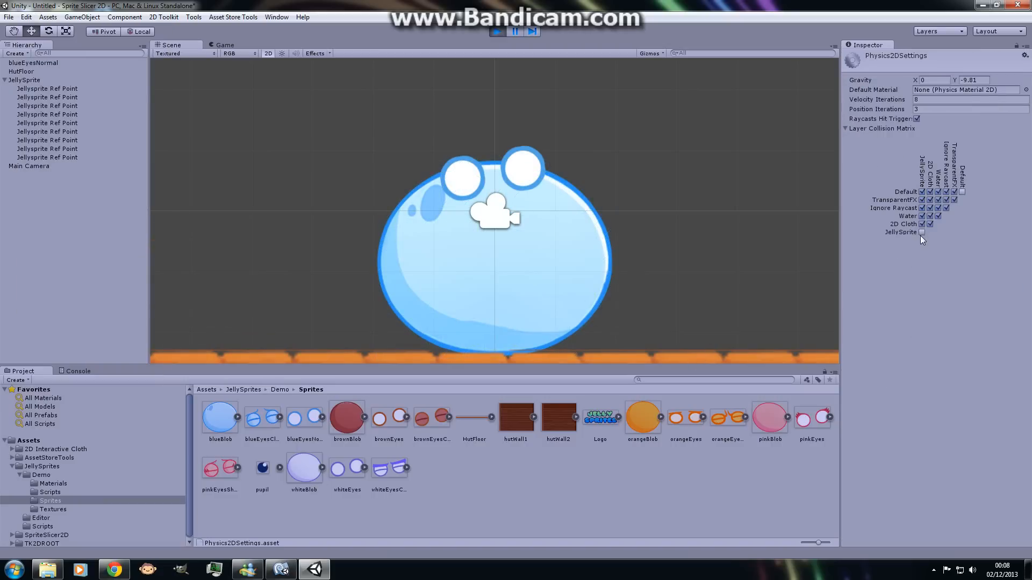
mouse_move(918, 237)
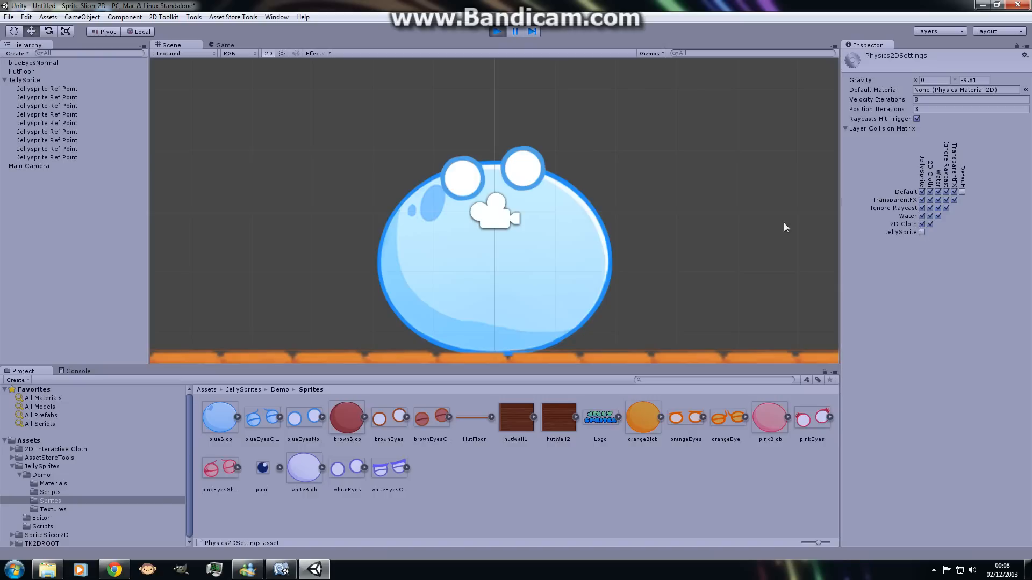
mouse_move(513, 191)
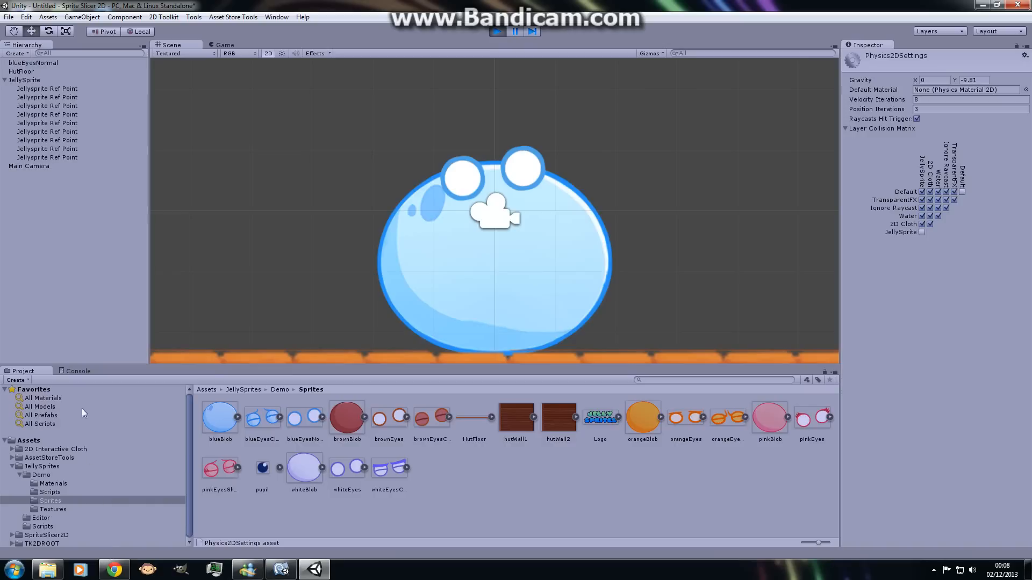
left_click(78, 371)
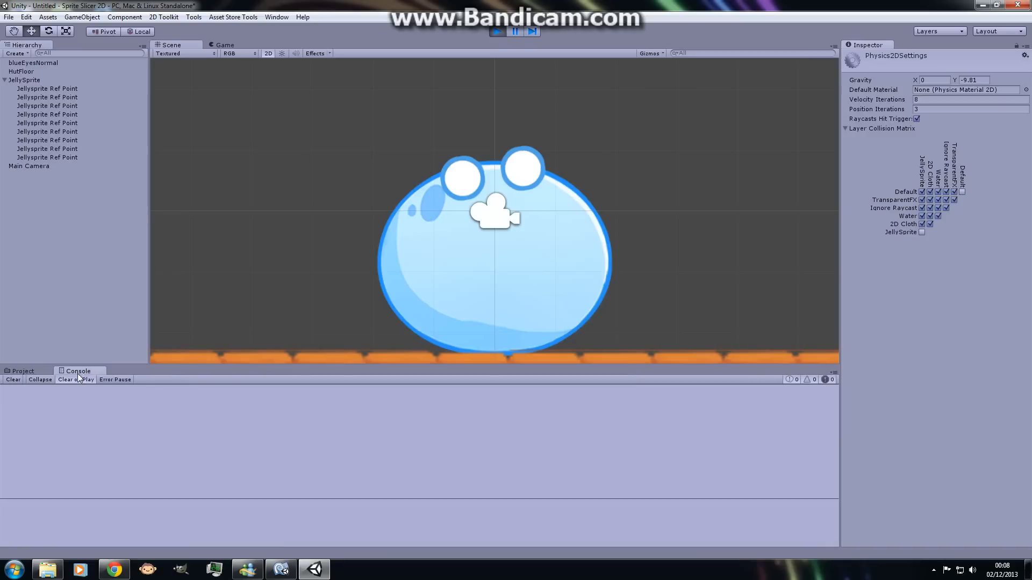
mouse_move(910, 238)
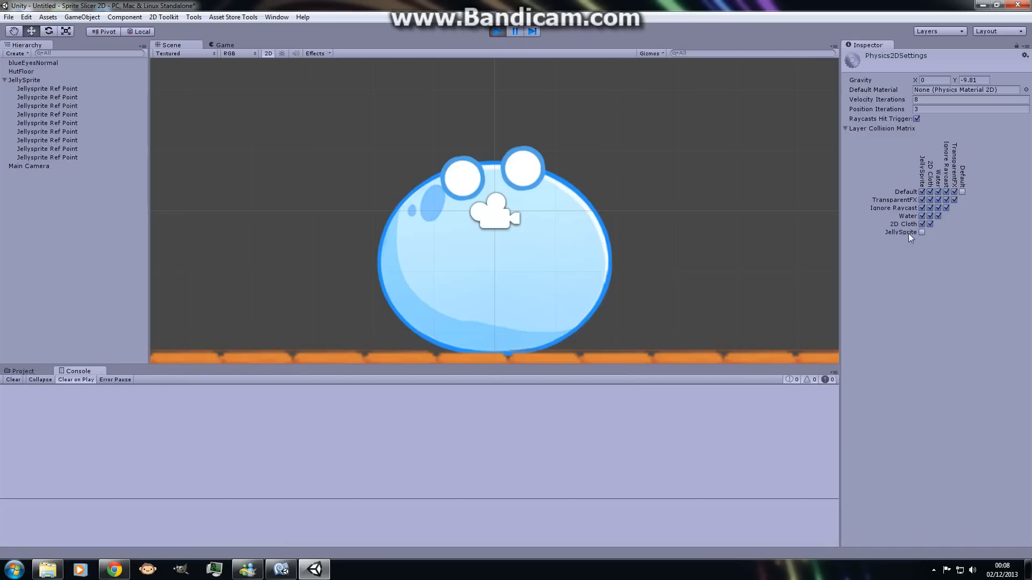
mouse_move(924, 234)
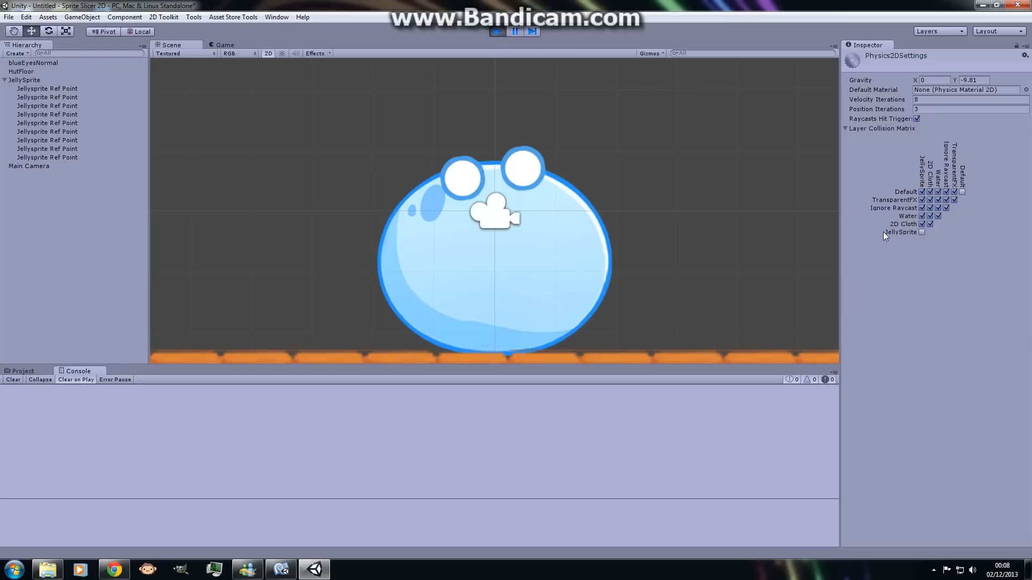
mouse_move(936, 251)
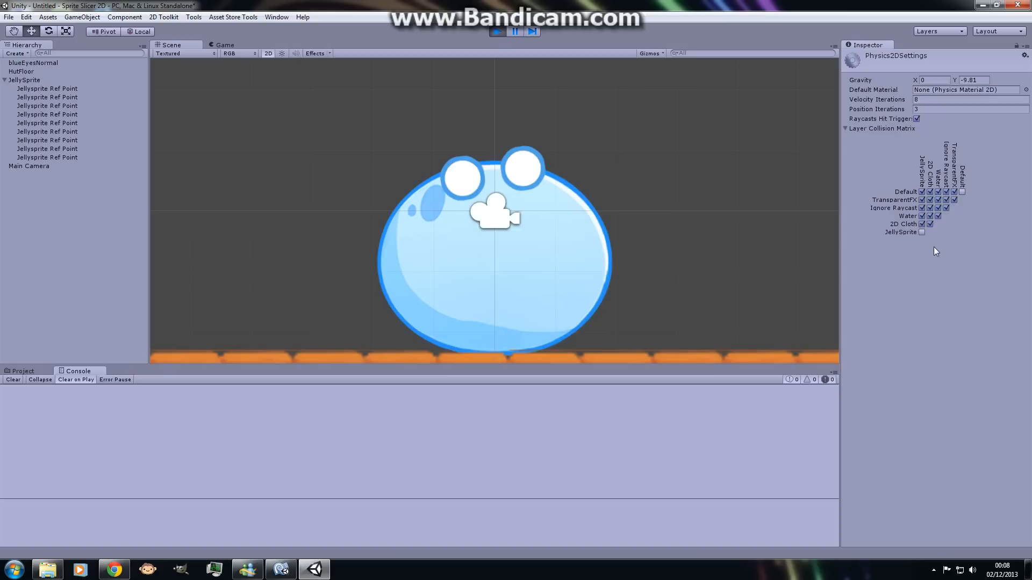
mouse_move(974, 226)
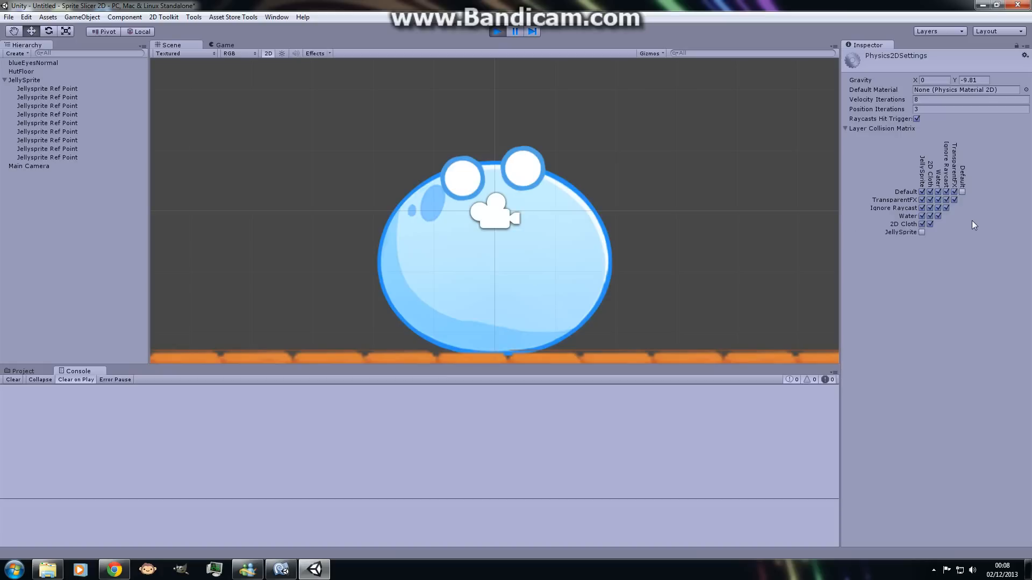